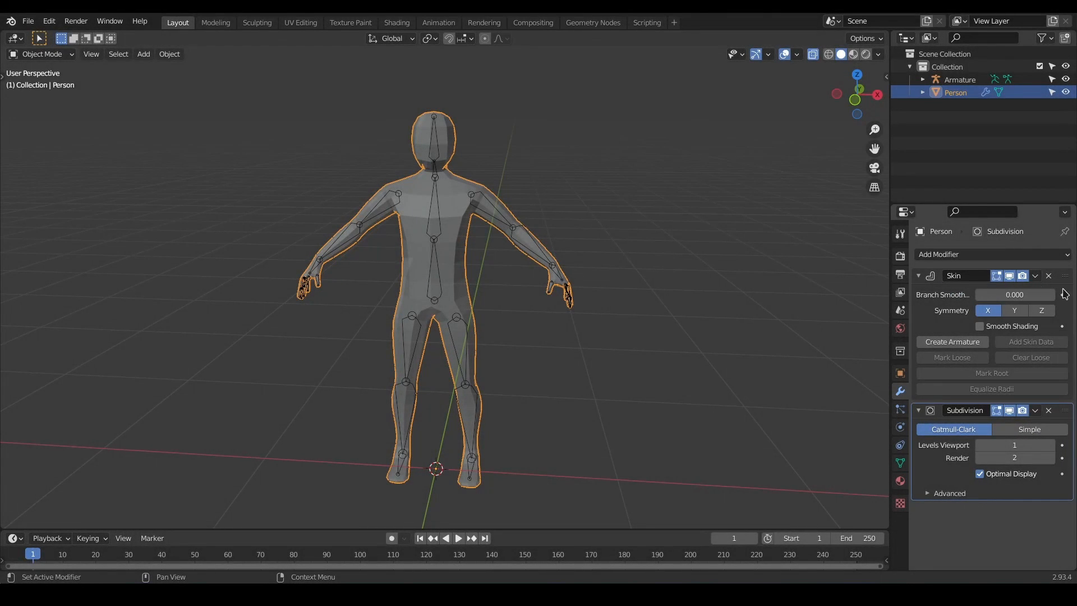
Apply the Person mesh modifiers, parent it to the Armature and test-bend Forearm.L
{"action": "left_click", "coordinate": [1047, 276]}
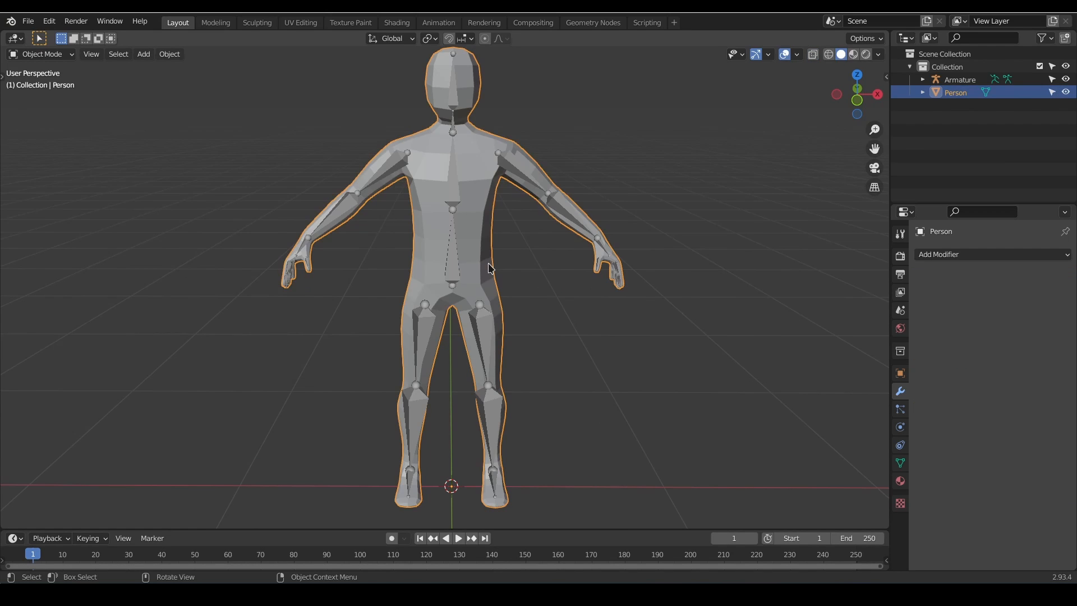
{"action": "key", "text": "ctrl+p"}
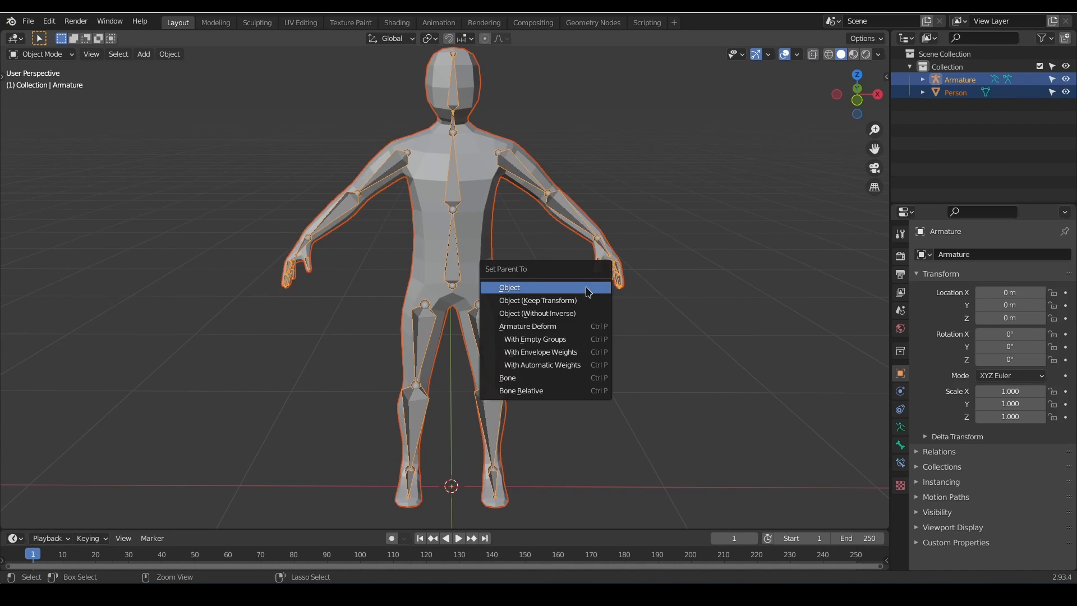
{"action": "mouse_move", "coordinate": [560, 364]}
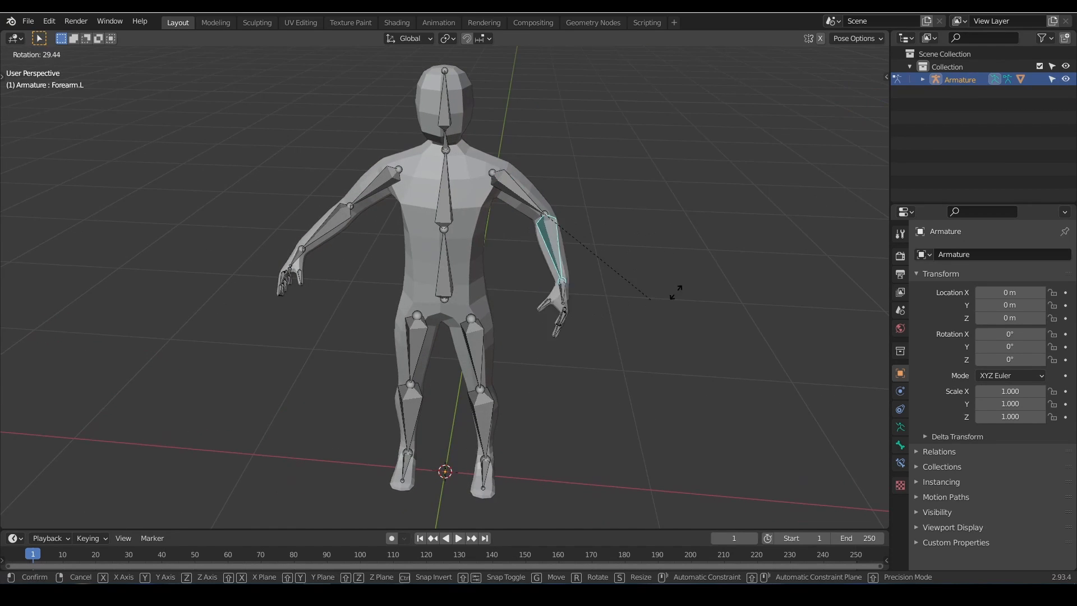
{"action": "left_click", "coordinate": [27, 20]}
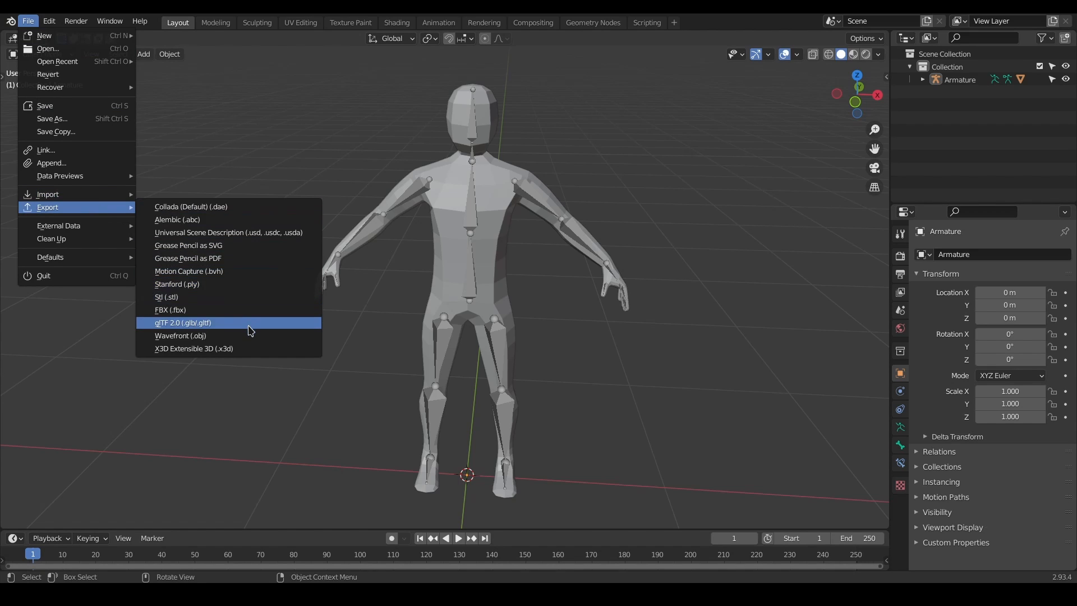
Export the rigged person from Blender as a glTF Embedded file
{"action": "left_click", "coordinate": [182, 323]}
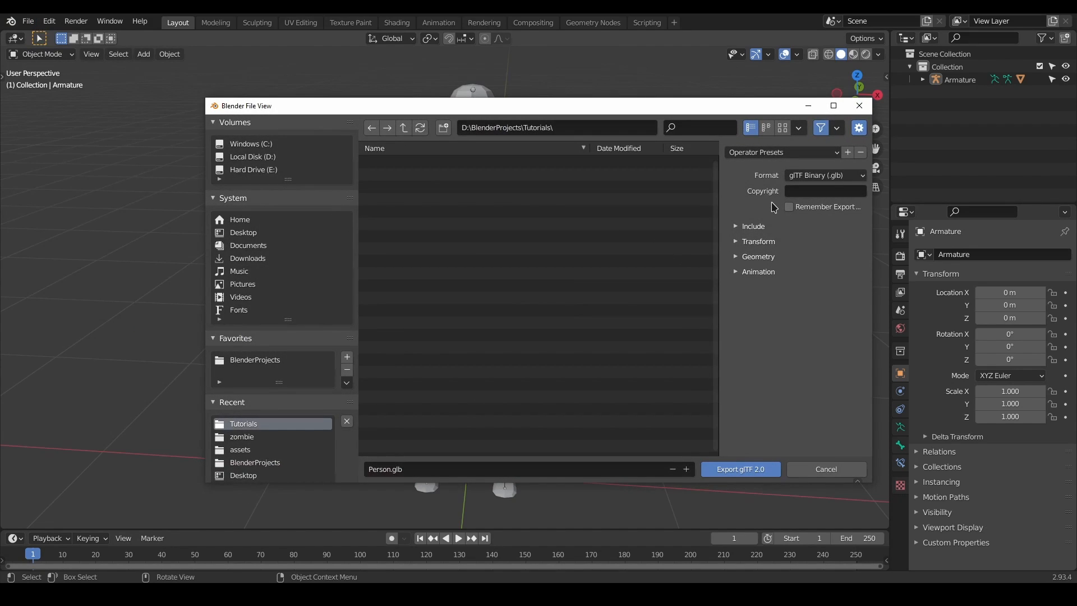
{"action": "left_click", "coordinate": [823, 175]}
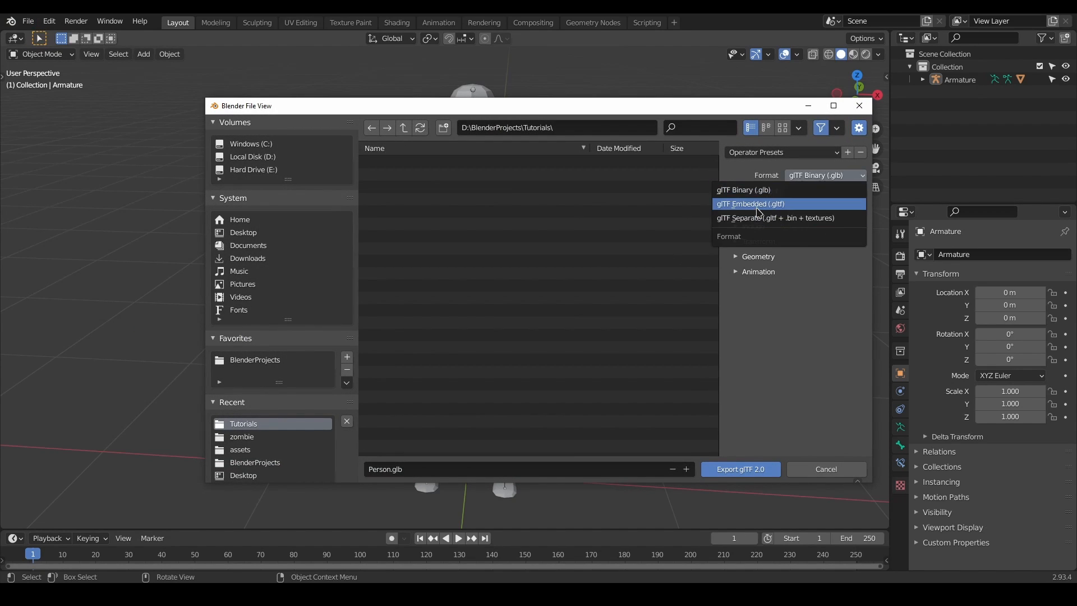
{"action": "left_click", "coordinate": [750, 203]}
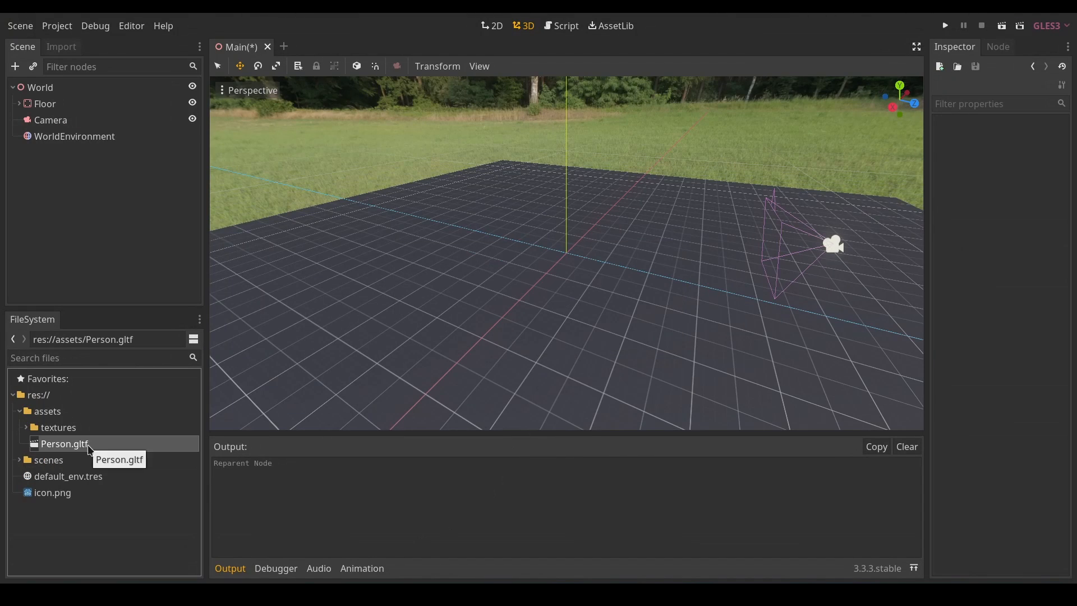
Open Person.gltf in Godot as a new inherited scene
{"action": "double_click", "coordinate": [65, 443]}
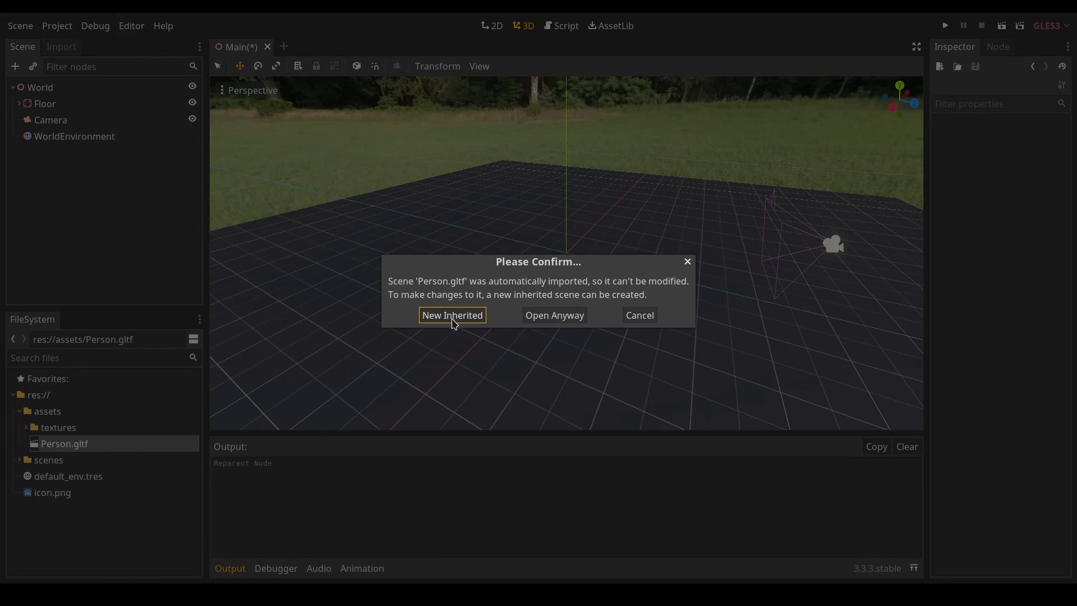
{"action": "left_click", "coordinate": [452, 316]}
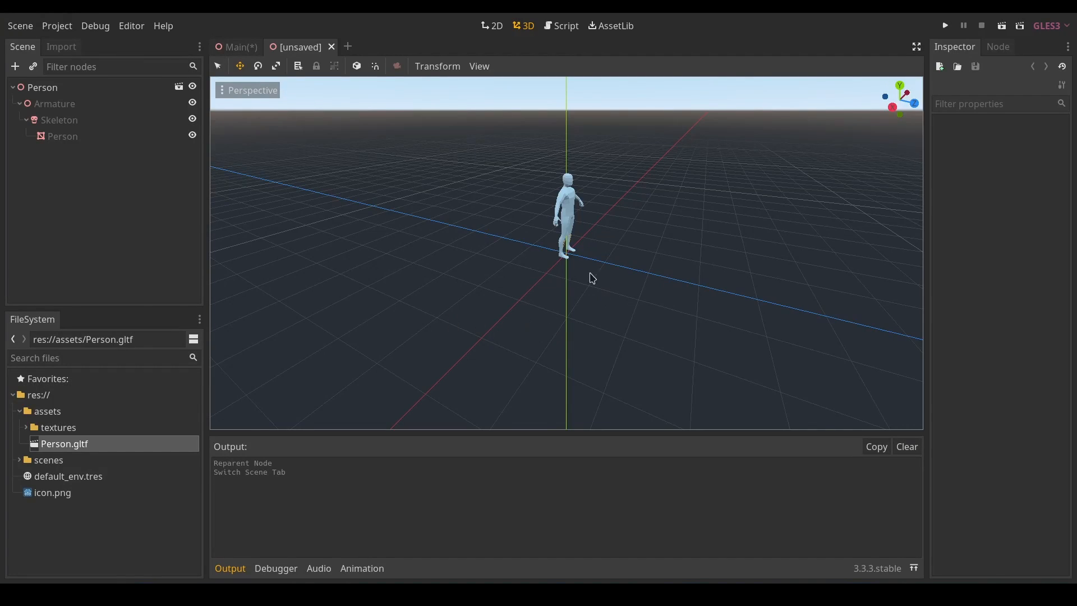
{"action": "left_click", "coordinate": [60, 120]}
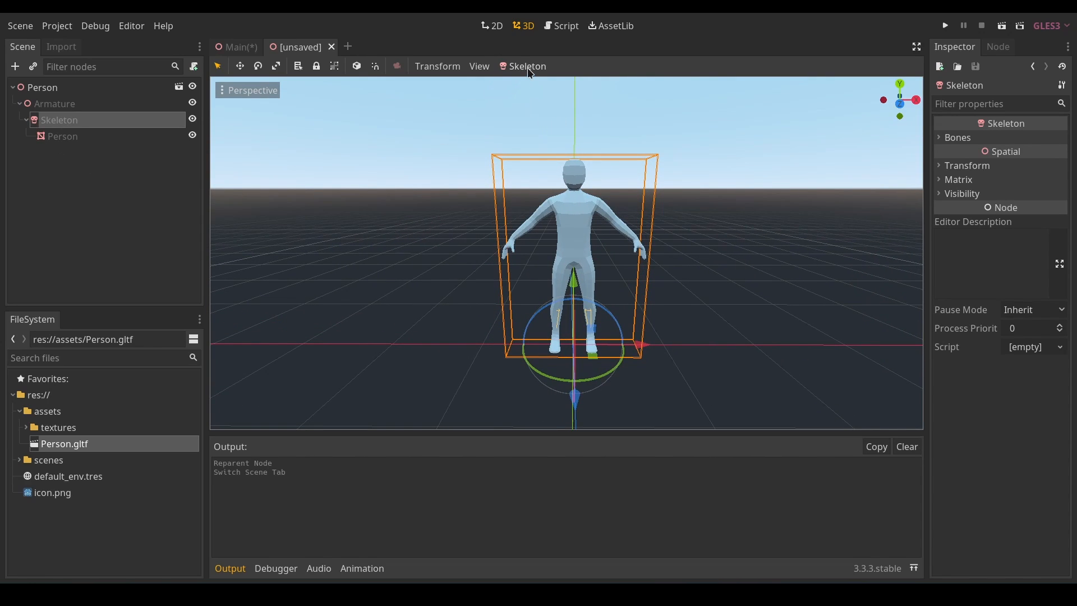
{"action": "mouse_move", "coordinate": [528, 67]}
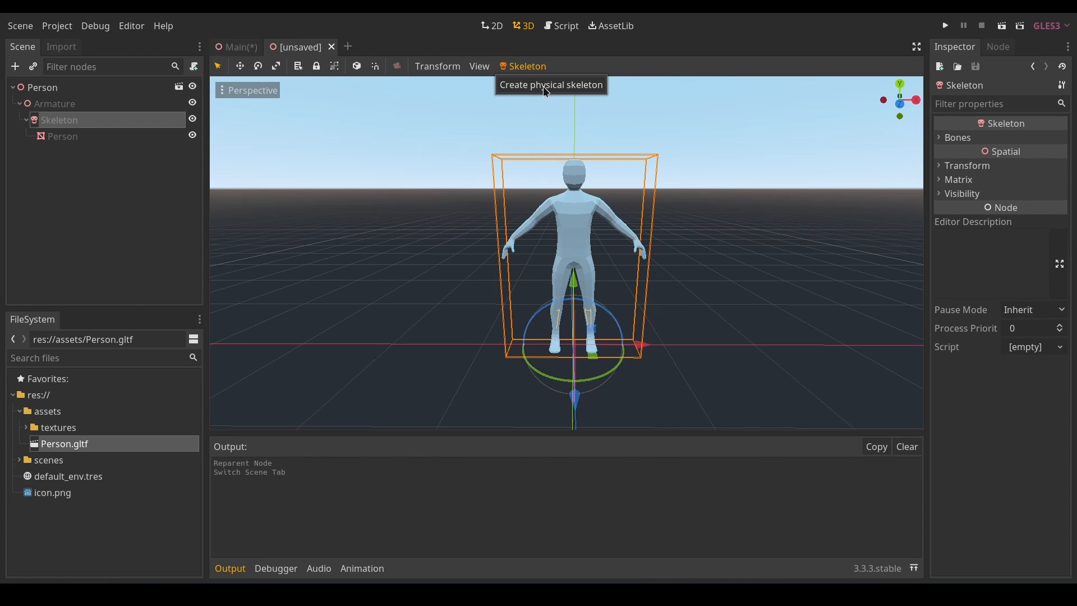
Create a physical skeleton on the Skeleton node, generating physical bones with collision shapes
{"action": "left_click", "coordinate": [550, 84]}
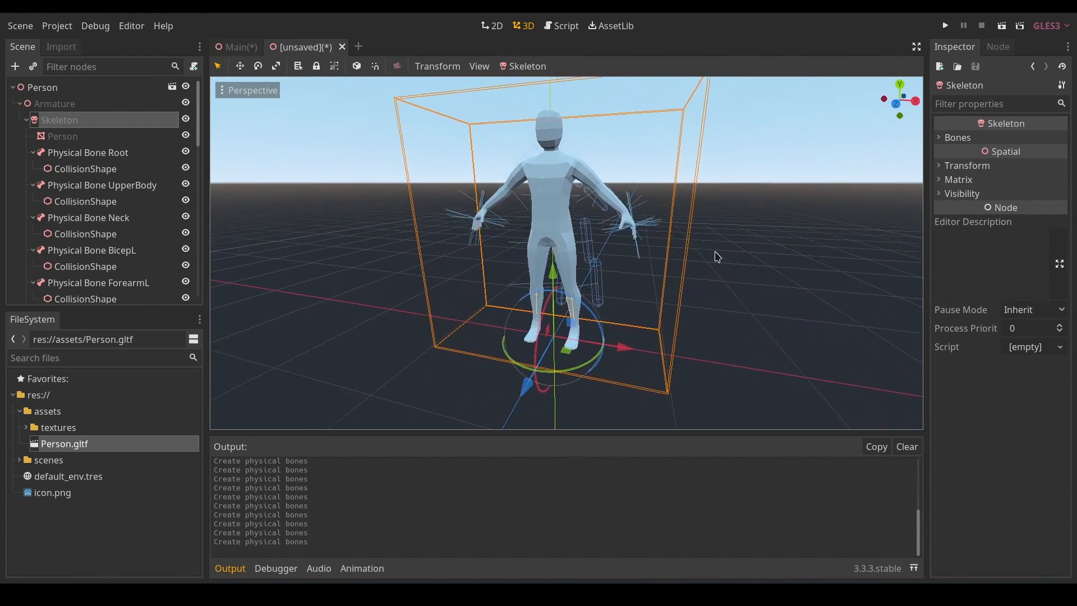
{"action": "left_click", "coordinate": [88, 153]}
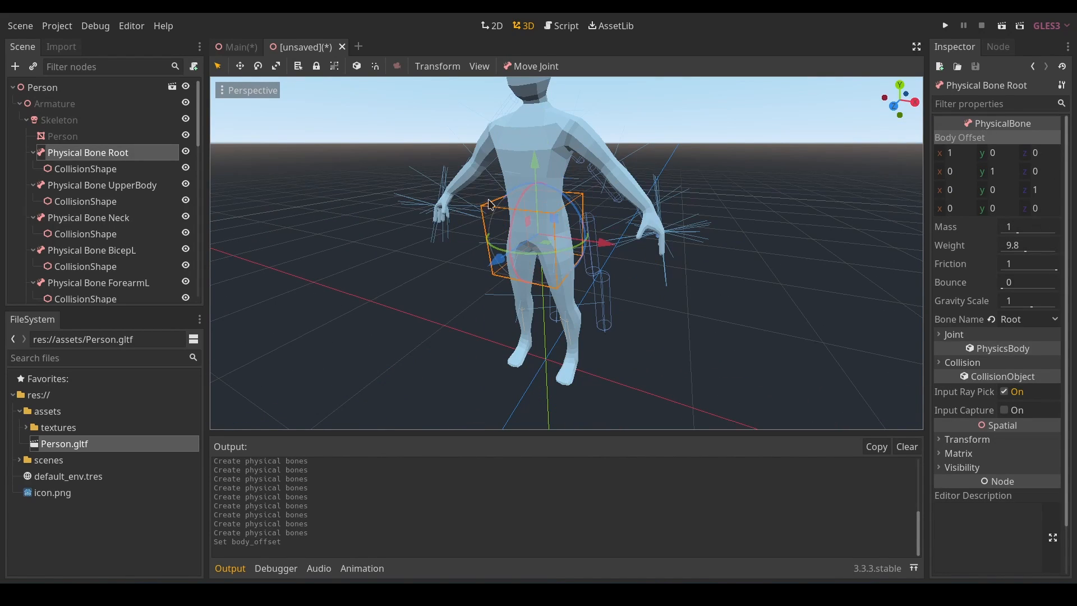
Reset the body offset of the Neck and following physical bones
{"action": "left_click", "coordinate": [88, 218]}
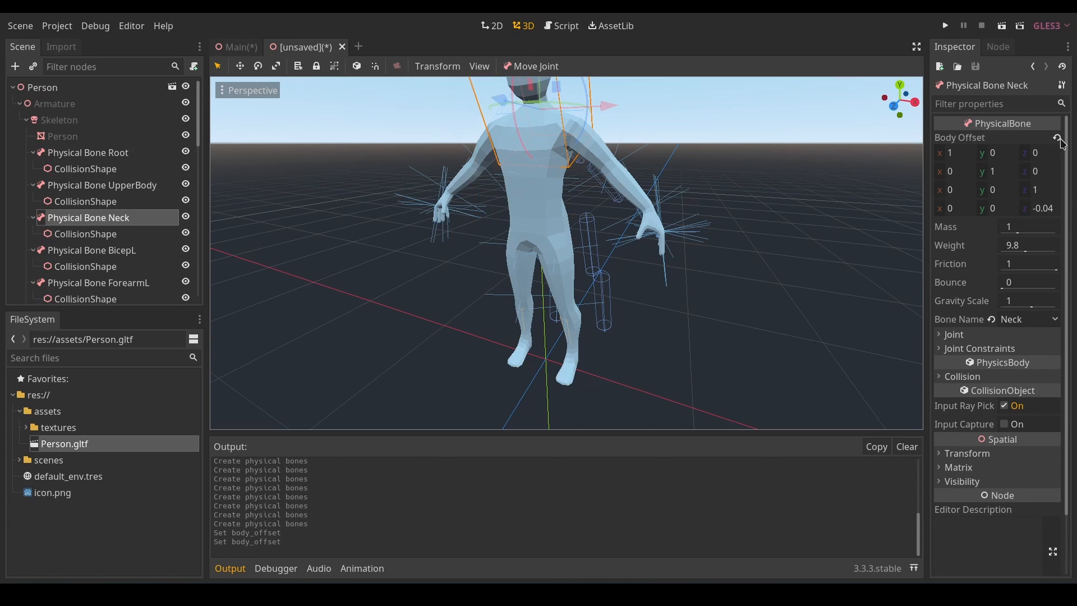
{"action": "left_click", "coordinate": [91, 259]}
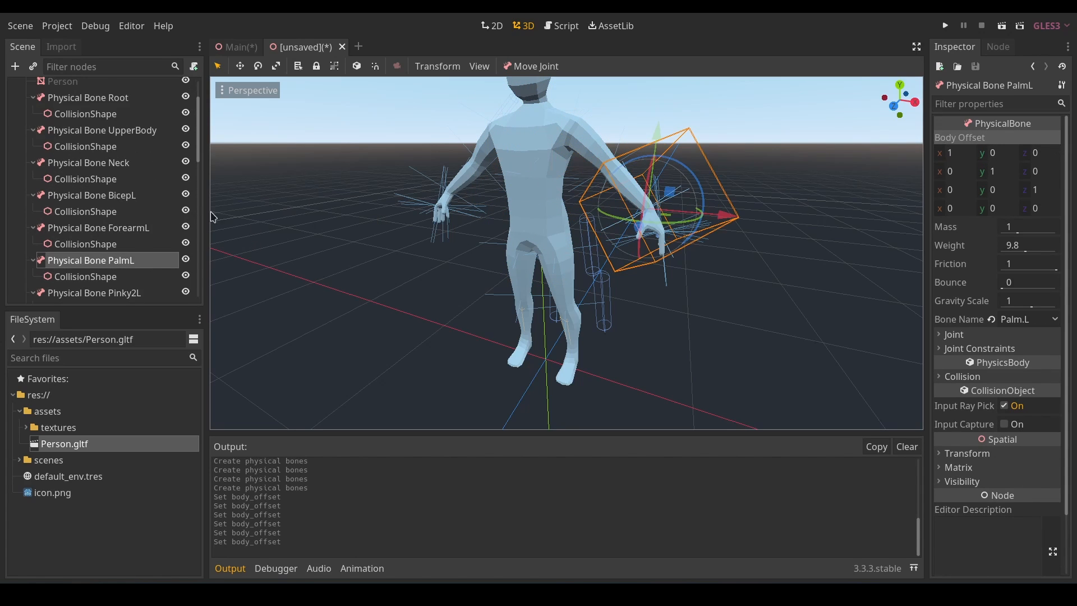
{"action": "left_click", "coordinate": [98, 224]}
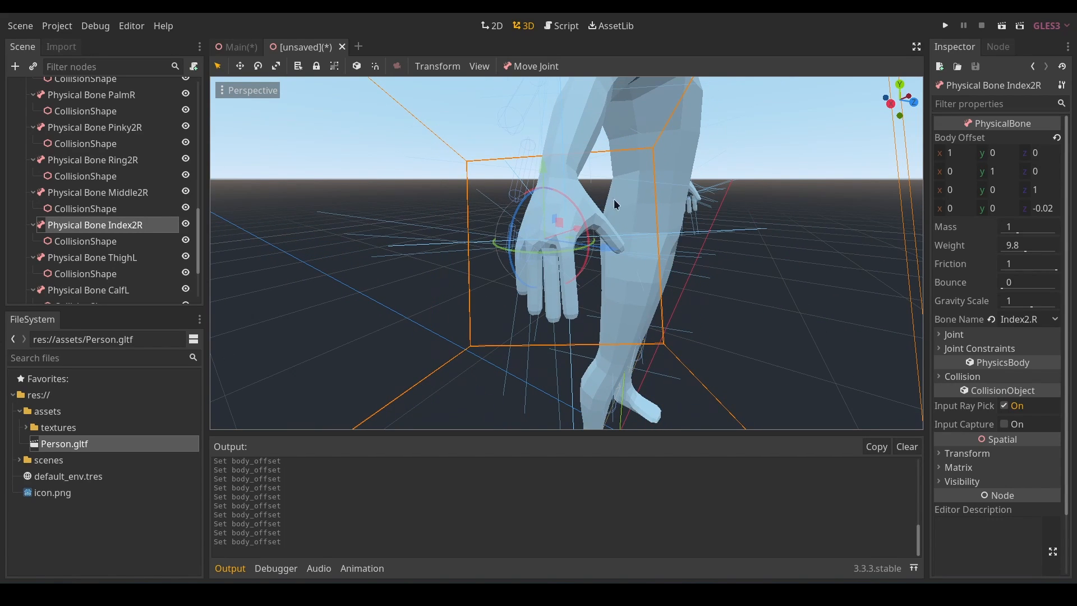
{"action": "mouse_move", "coordinate": [703, 295]}
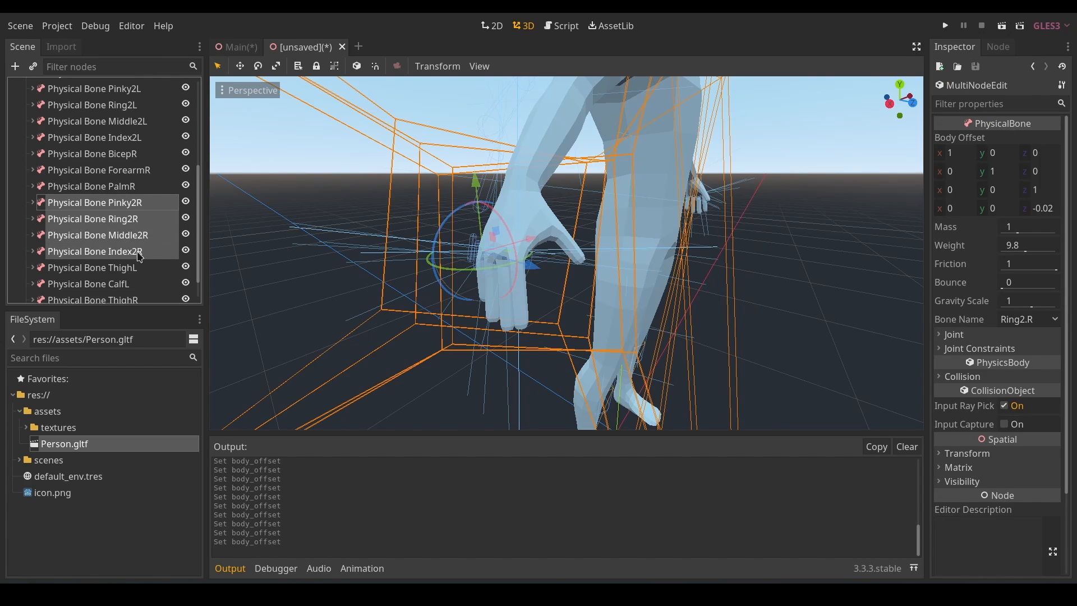
Delete the finger physical bones from the right and left hands
{"action": "scroll", "scroll_direction": "down", "scroll_amount": 3}
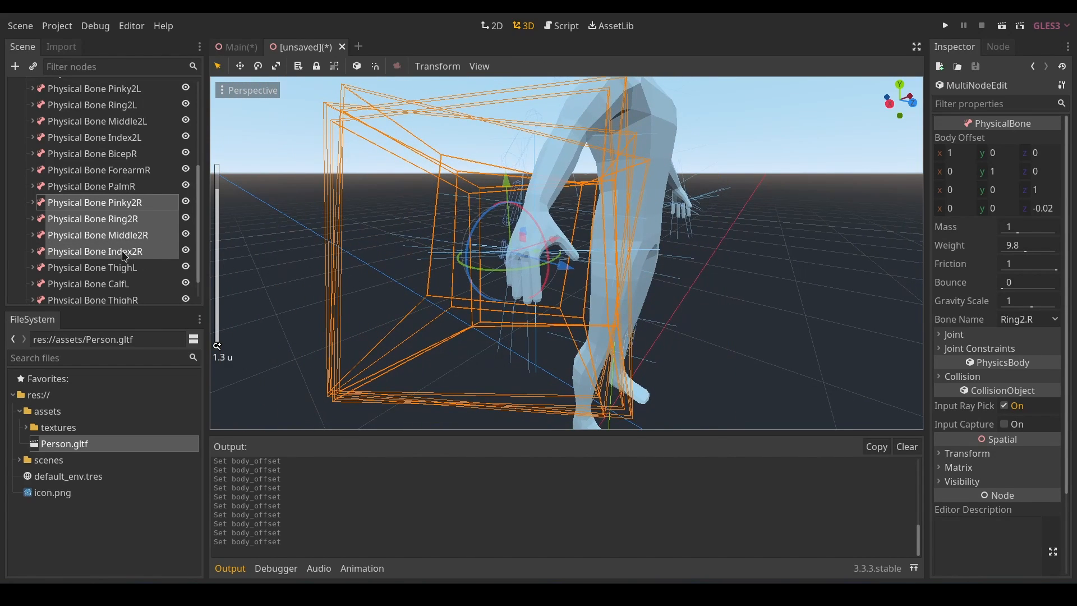
{"action": "key", "text": "Delete"}
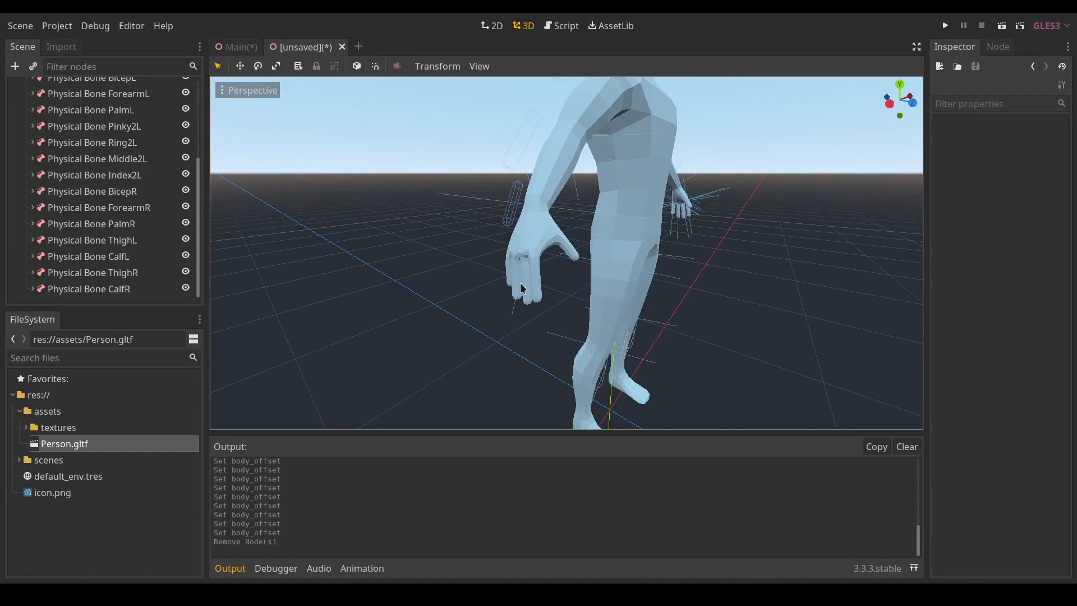
{"action": "left_click", "coordinate": [94, 175]}
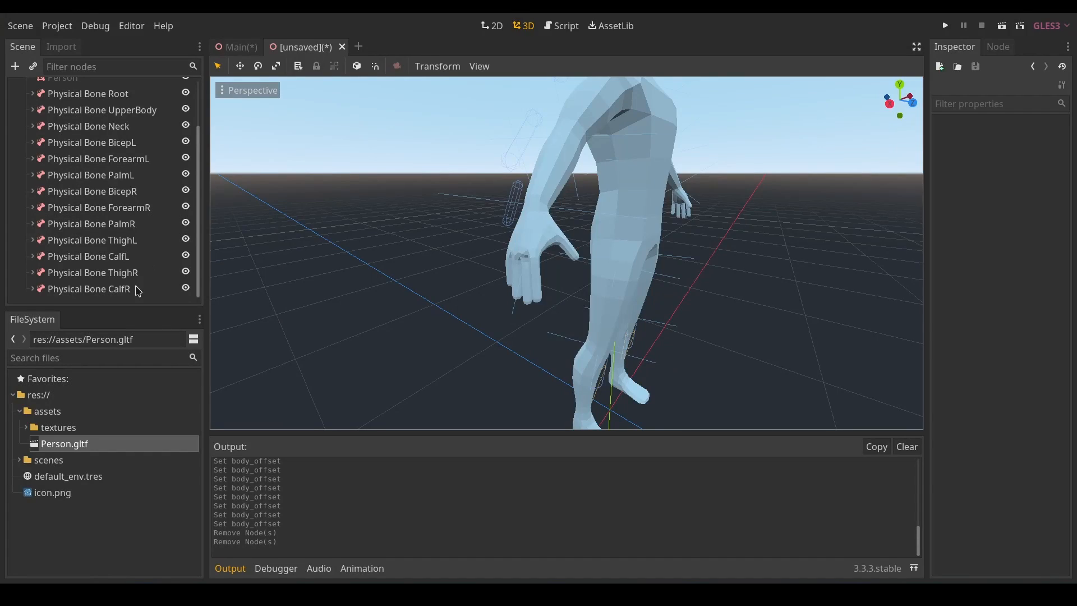
Reset the Neck physical bone's body offset again
{"action": "left_click", "coordinate": [87, 153]}
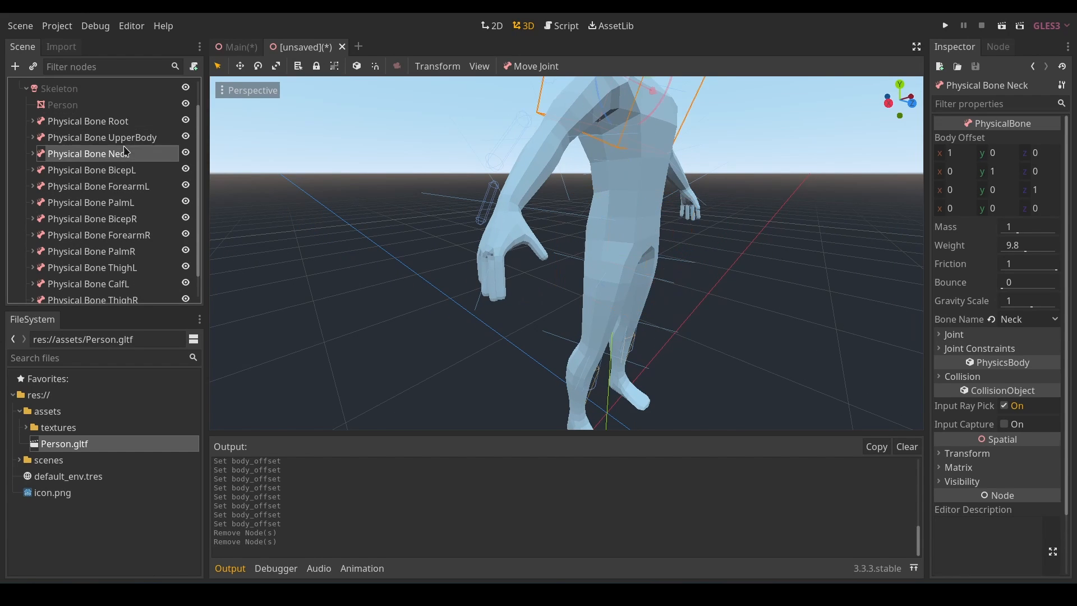
{"action": "left_click", "coordinate": [92, 219]}
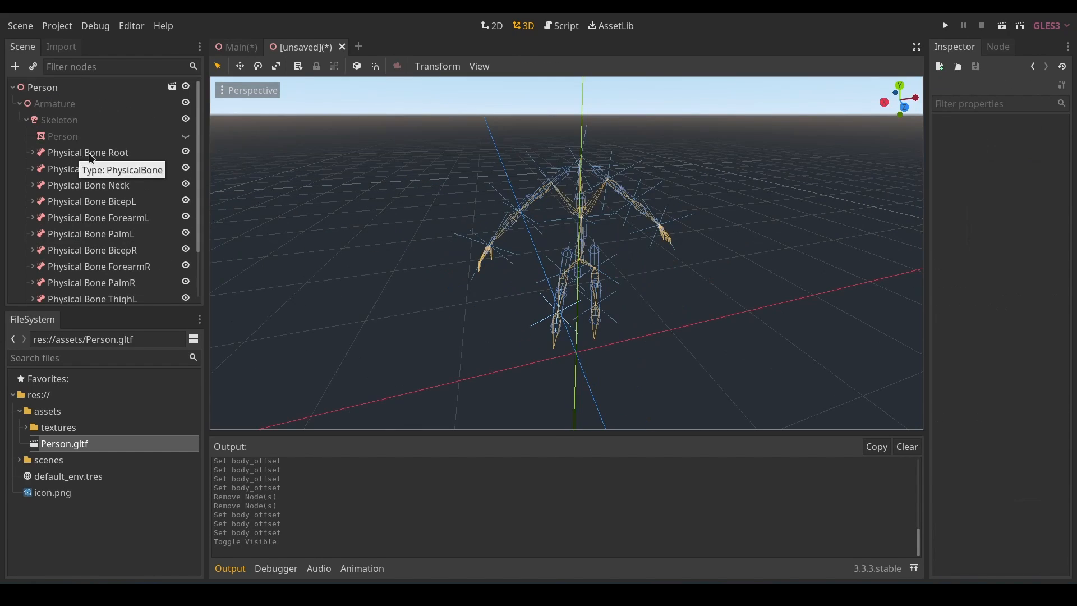
Resize the Root bone's capsule collision shape to a radius of about 0.16
{"action": "left_click", "coordinate": [85, 168]}
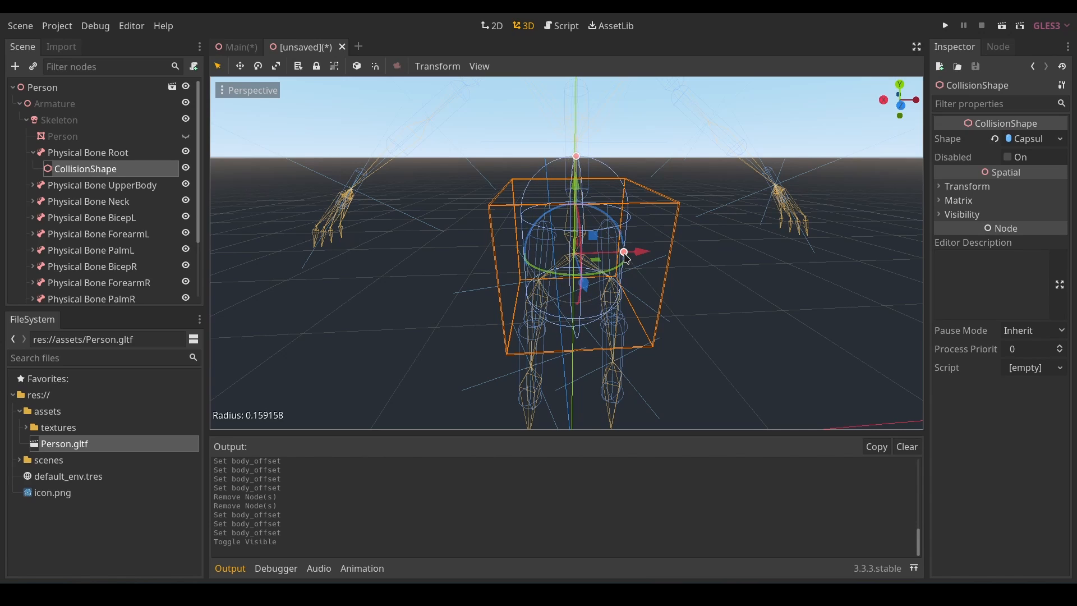
{"action": "left_click_drag", "start_coordinate": [624, 251], "coordinate": [617, 252]}
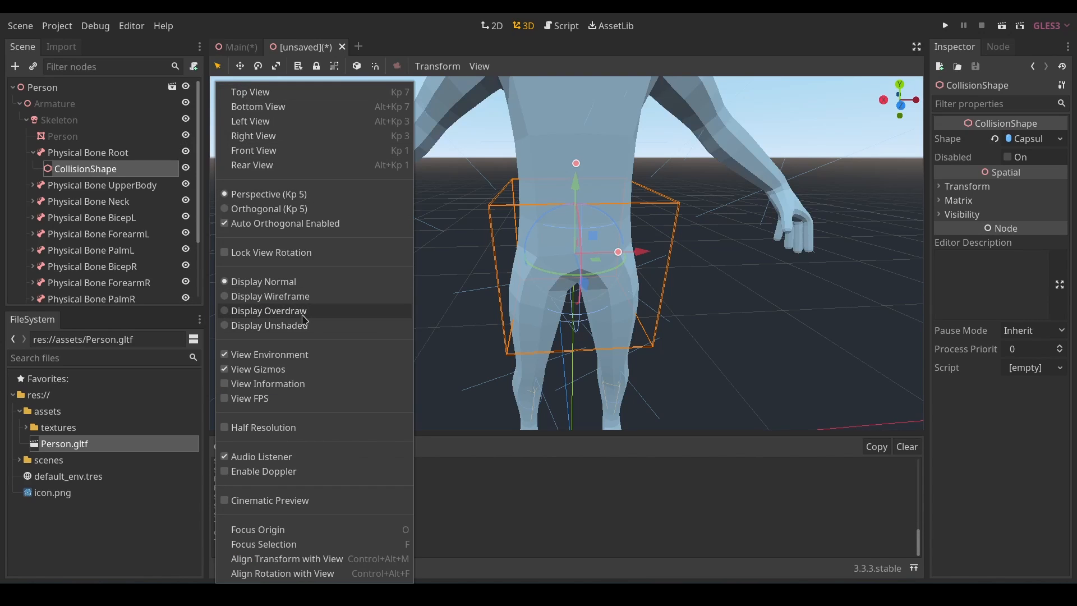
In overdraw mode, raise the Root bone's body offset to 0.2 and refine its capsule
{"action": "left_click", "coordinate": [269, 296]}
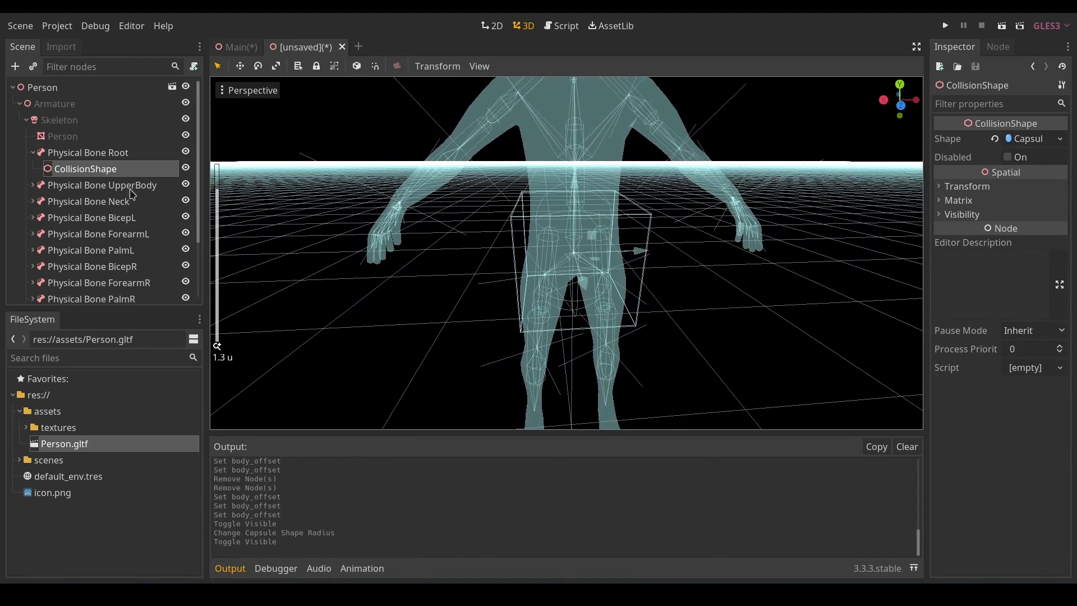
{"action": "left_click", "coordinate": [87, 151]}
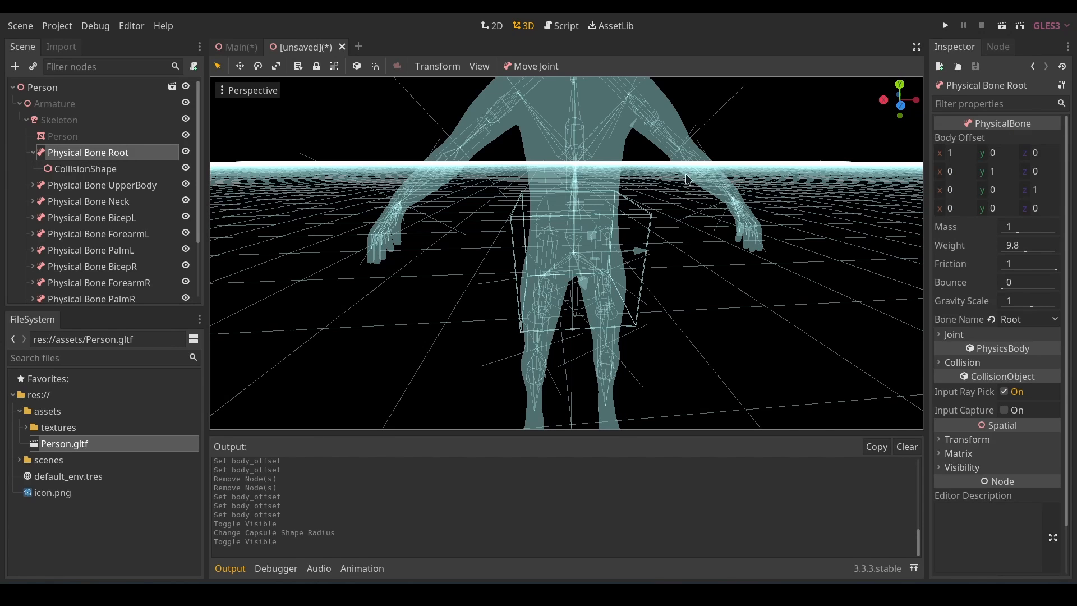
{"action": "mouse_move", "coordinate": [997, 215]}
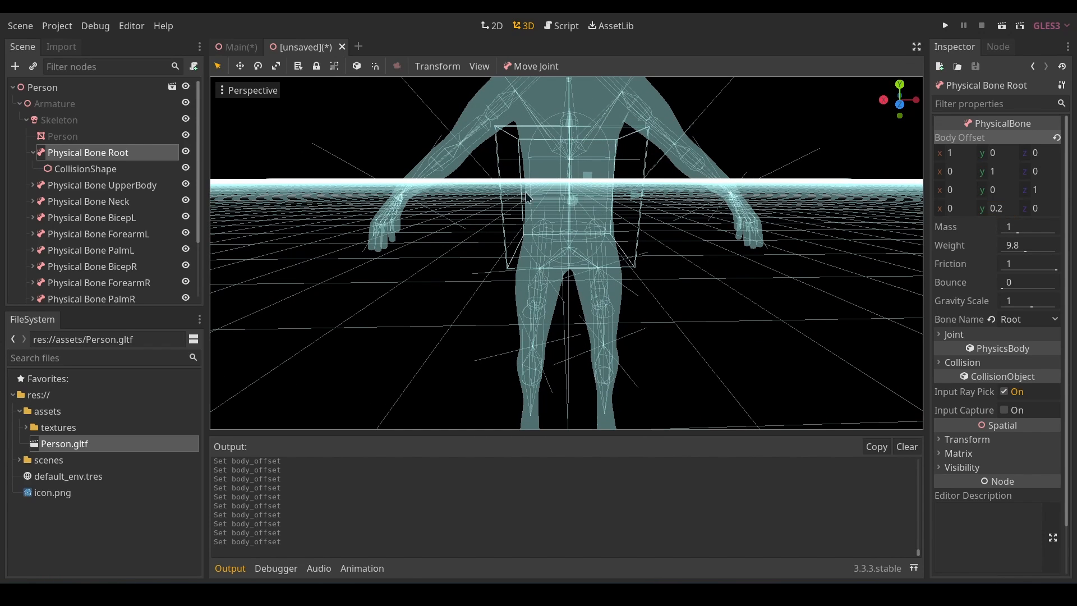
{"action": "left_click", "coordinate": [86, 169]}
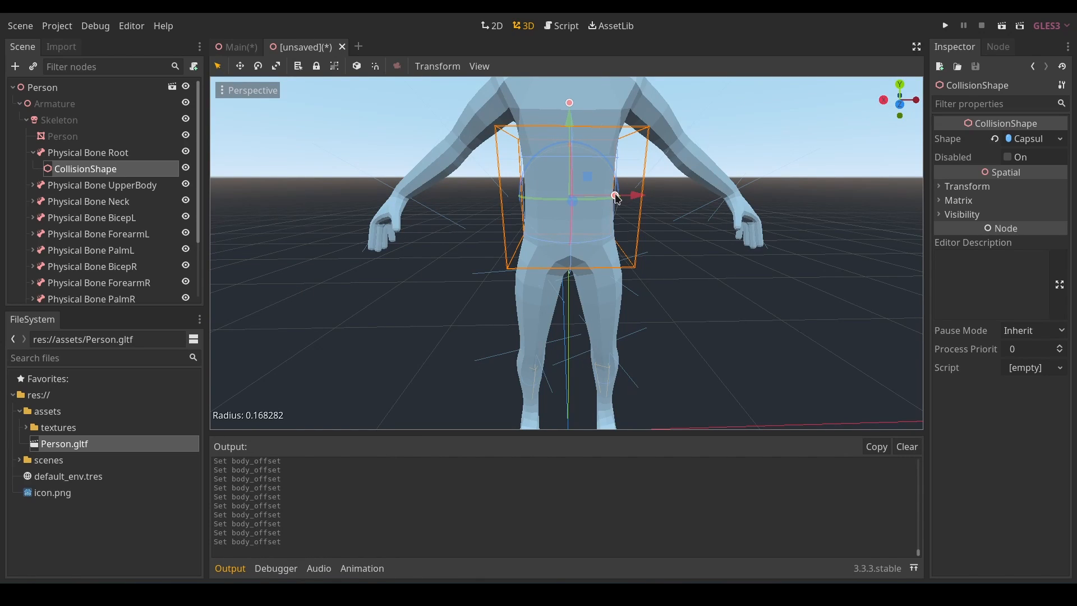
Shrink the Root capsule and resize the upper-body collision capsule to fit the torso
{"action": "left_click_drag", "start_coordinate": [615, 196], "coordinate": [615, 196]}
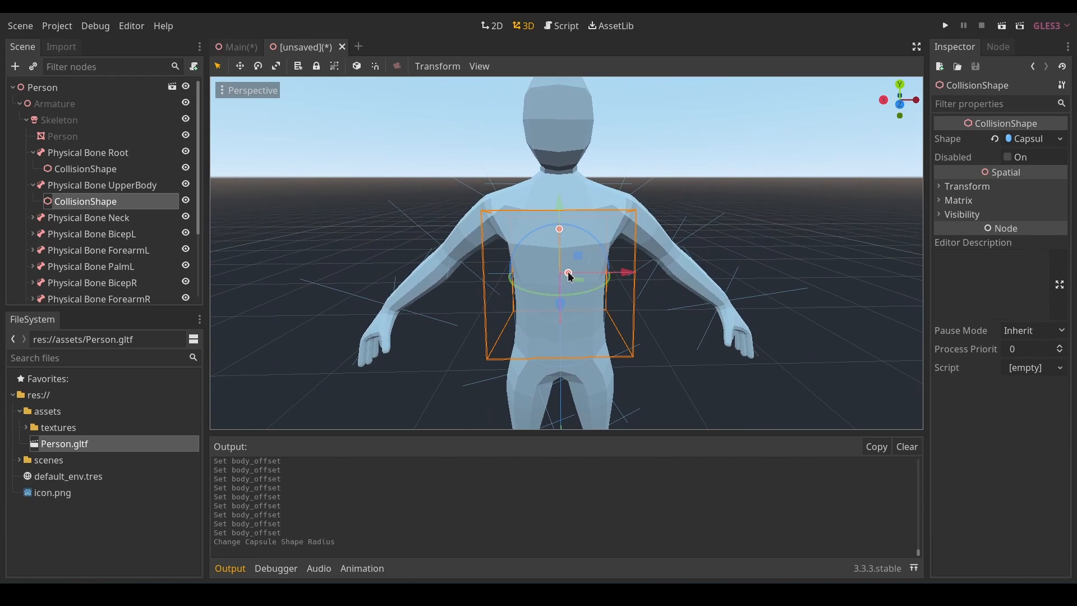
{"action": "left_click_drag", "start_coordinate": [567, 275], "coordinate": [605, 273]}
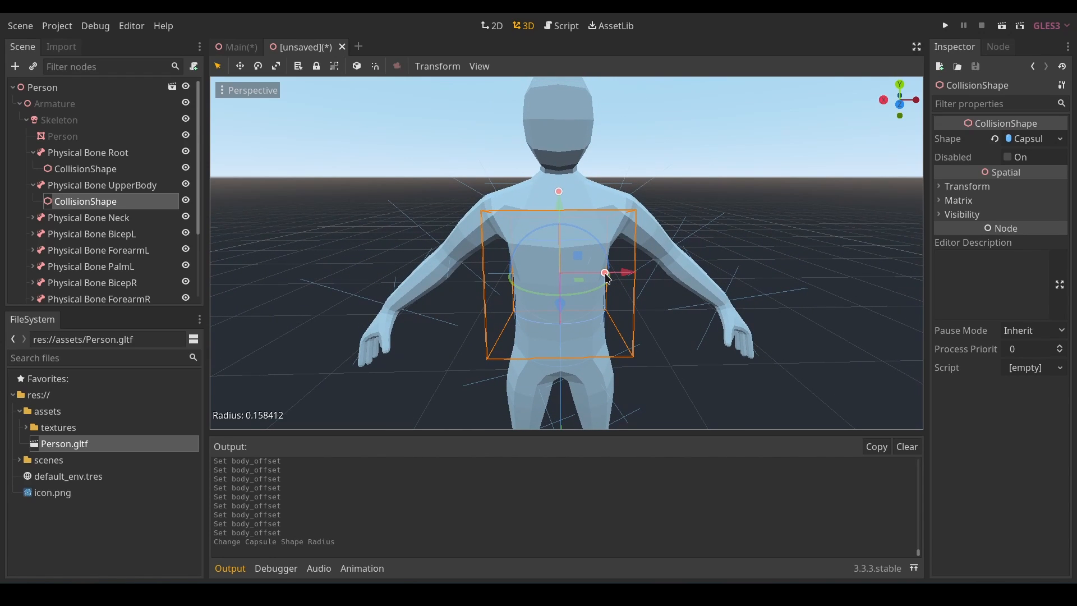
{"action": "left_click_drag", "start_coordinate": [621, 274], "coordinate": [605, 273]}
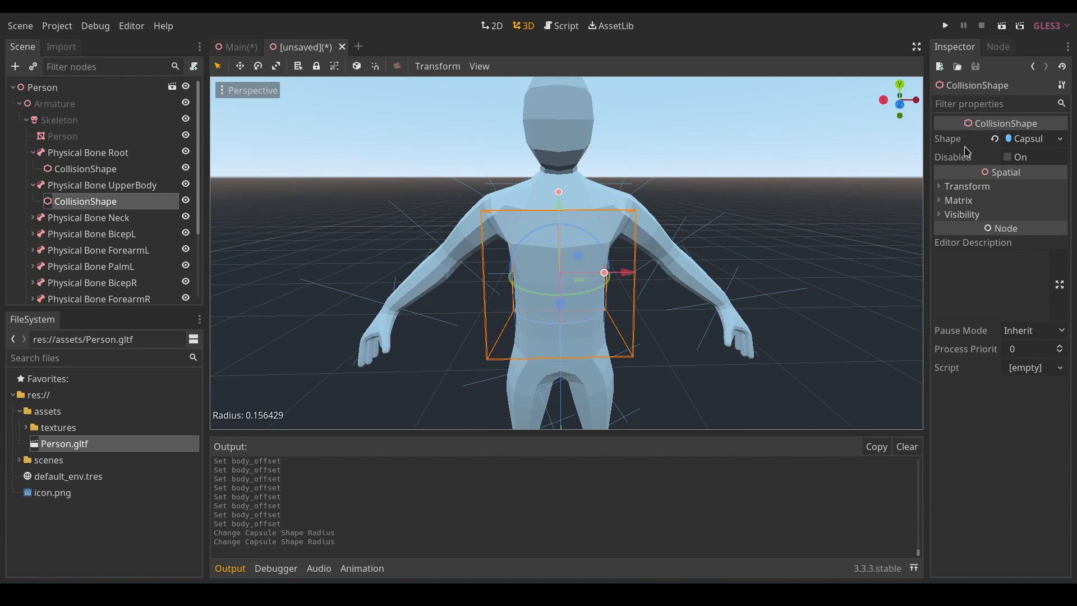
{"action": "left_click", "coordinate": [479, 66]}
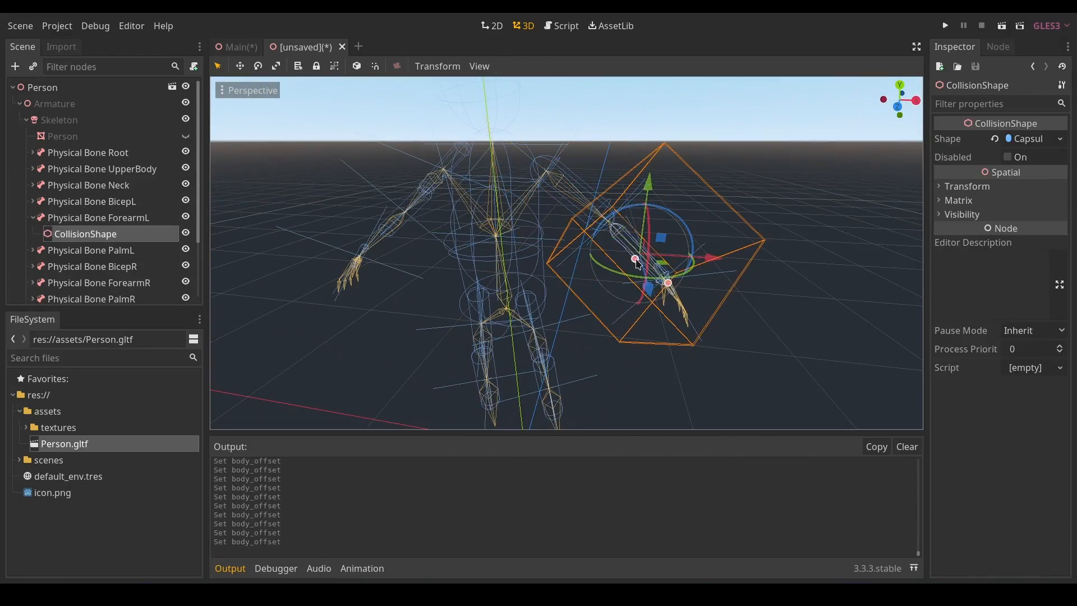
Adjust the left forearm and right palm bones' capsules and offsets, then review the whole body
{"action": "left_click", "coordinate": [99, 190]}
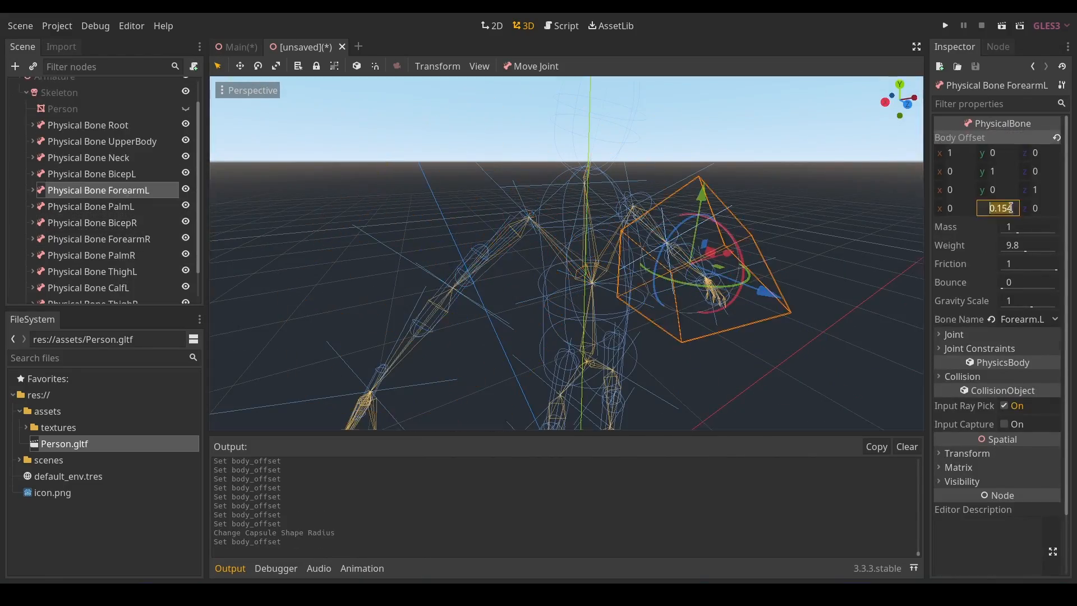
{"action": "left_click", "coordinate": [91, 255]}
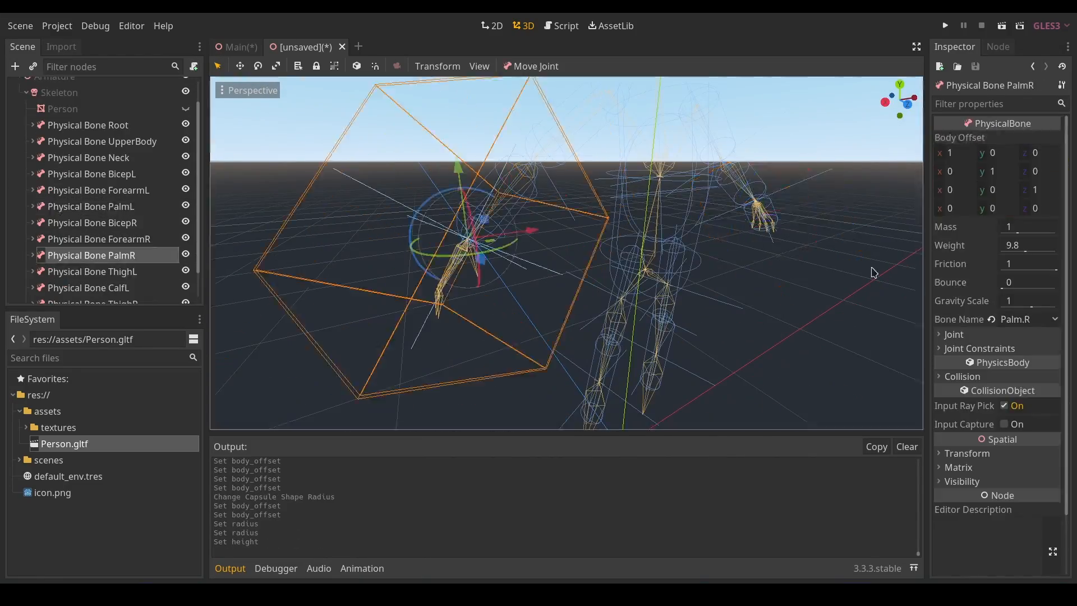
{"action": "left_click", "coordinate": [103, 131]}
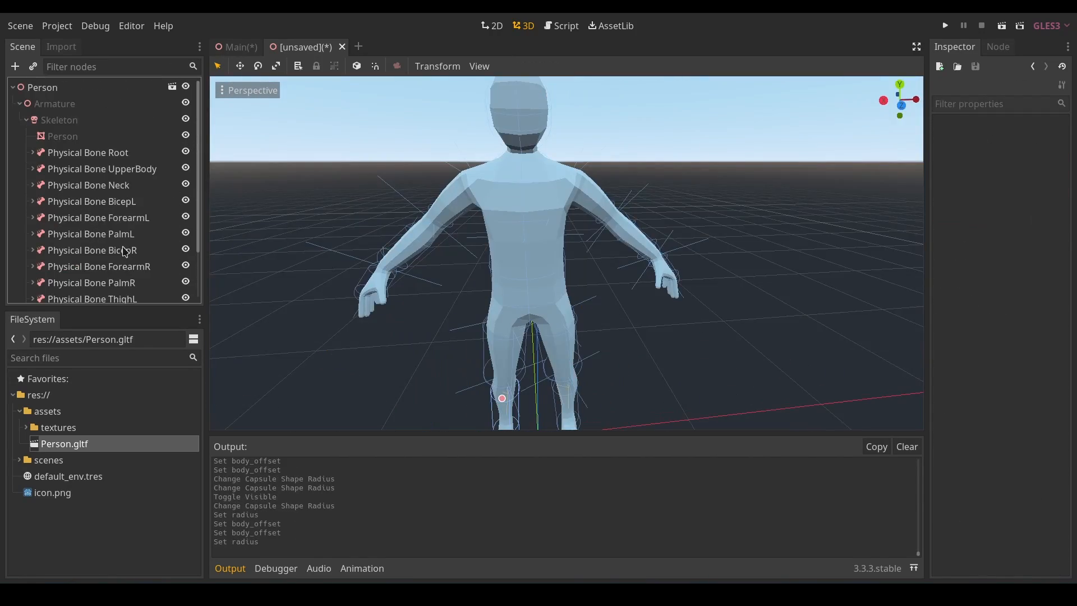
{"action": "scroll", "scroll_direction": "down", "scroll_amount": 3}
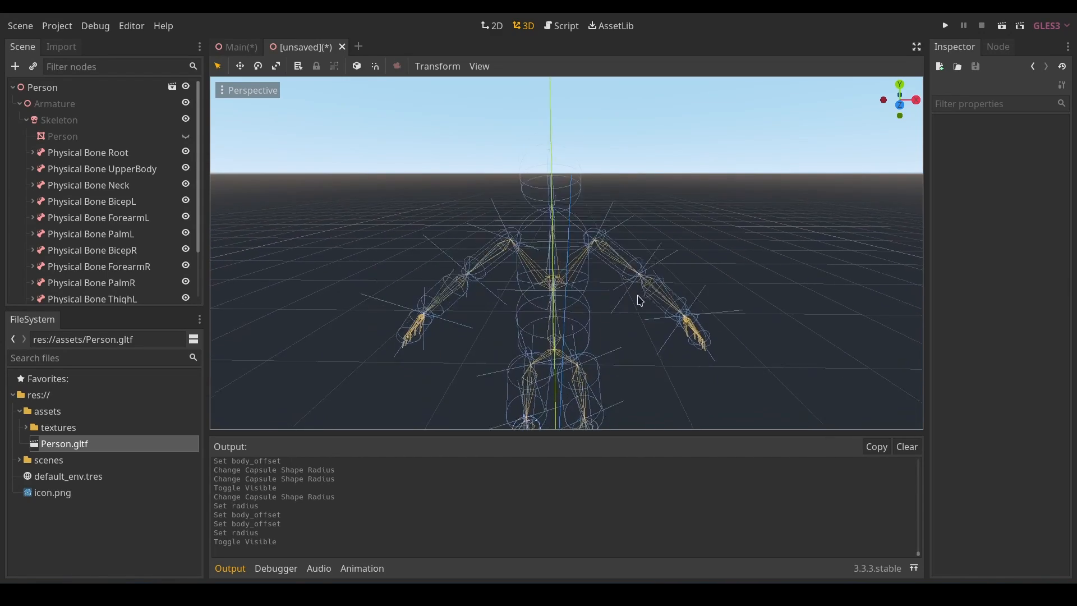
Attach a new Person.gd script using the Empty template
{"action": "left_click", "coordinate": [43, 88]}
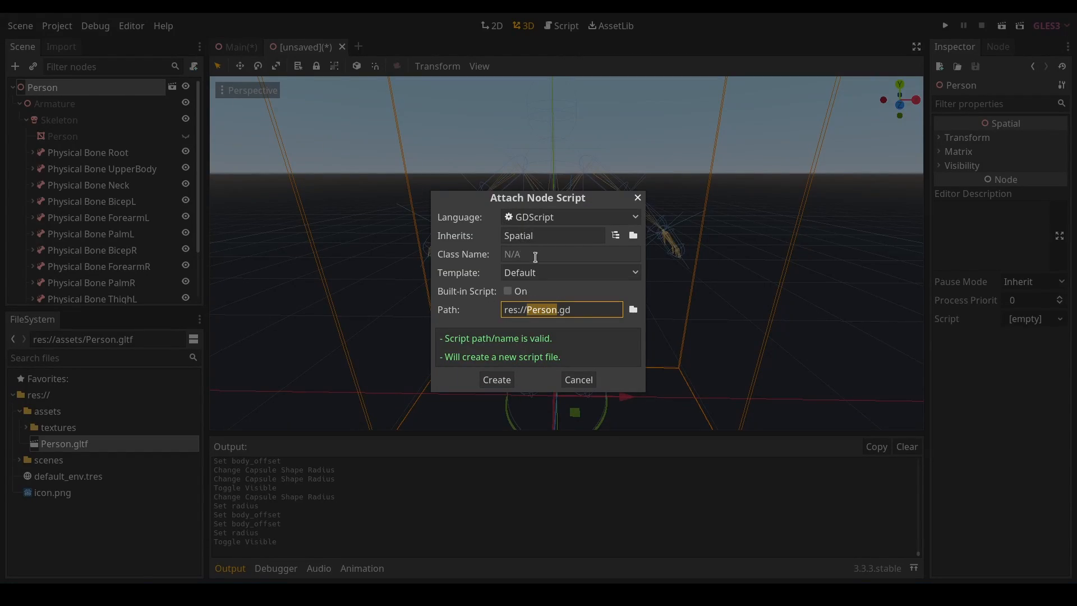
{"action": "left_click", "coordinate": [569, 271]}
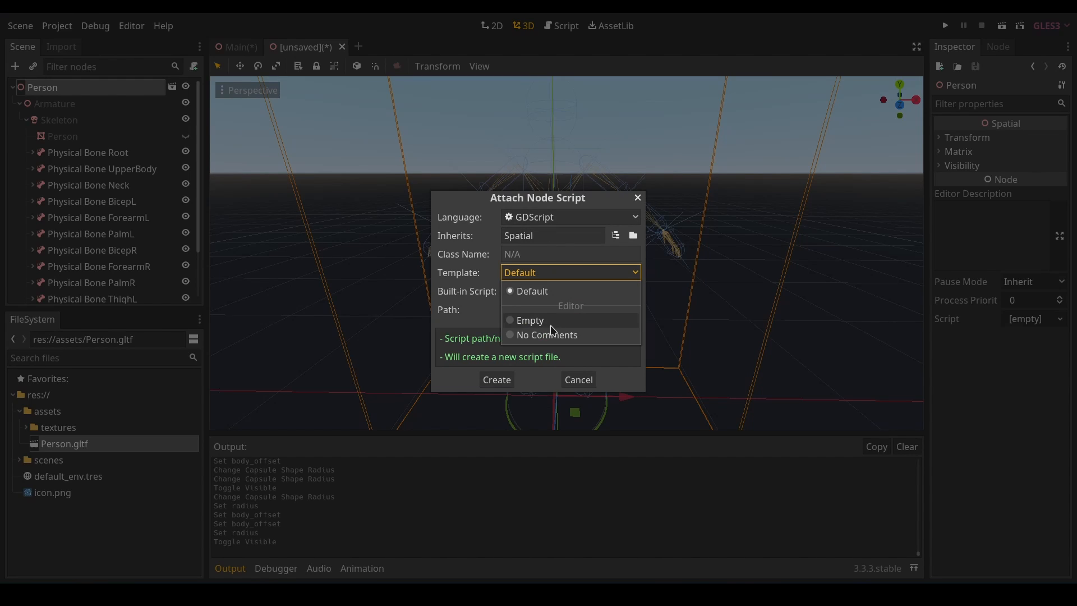
{"action": "left_click", "coordinate": [528, 320]}
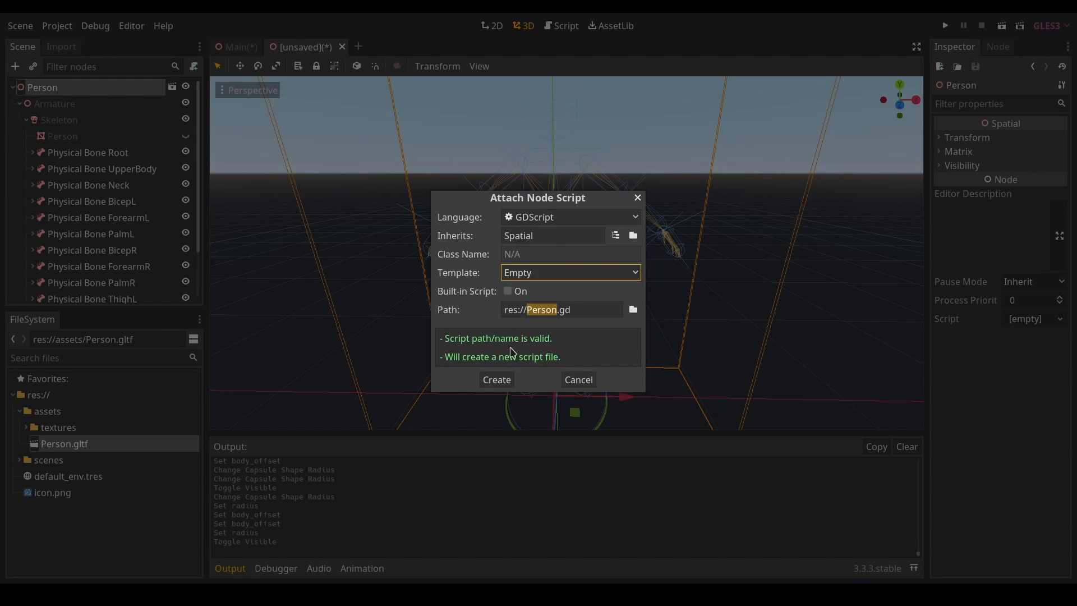
{"action": "mouse_move", "coordinate": [495, 379]}
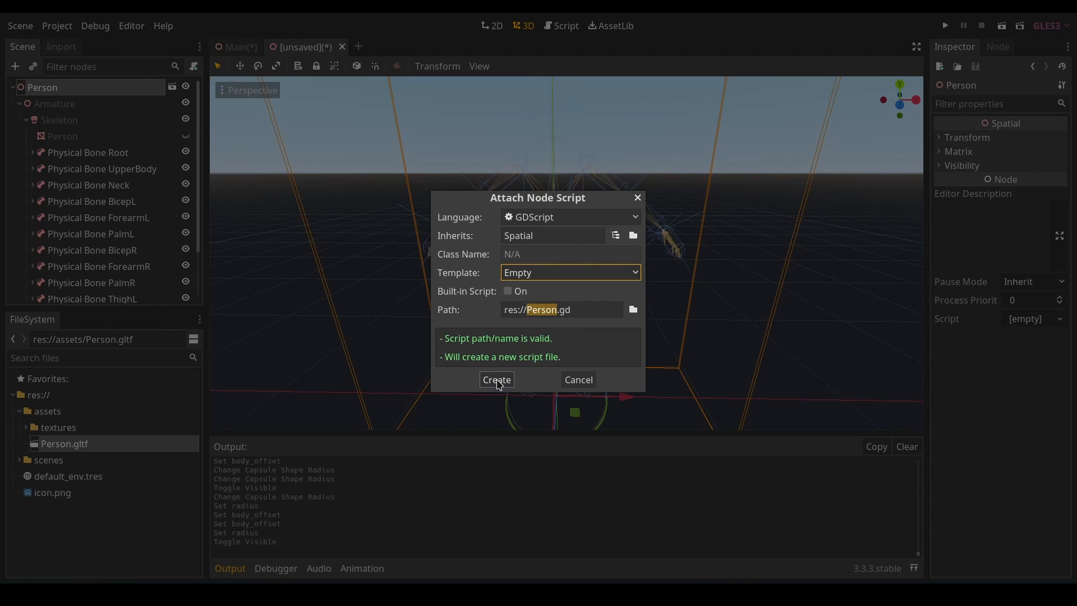
{"action": "left_click", "coordinate": [496, 381]}
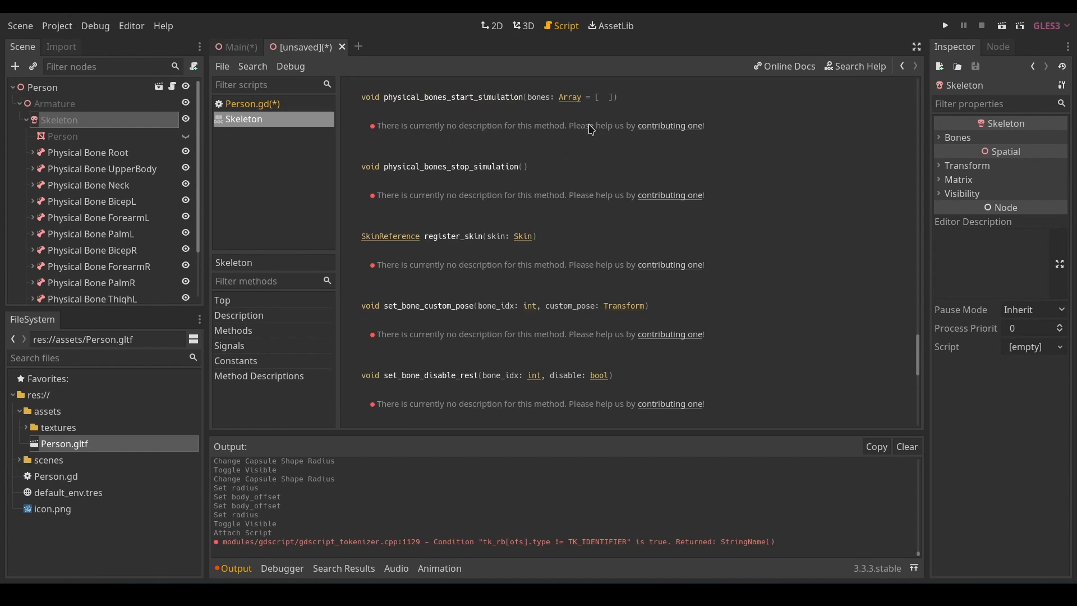
Call $Armature/Skeleton.physical_bones_start_simulation() in the script's _ready function
{"action": "left_click", "coordinate": [253, 103]}
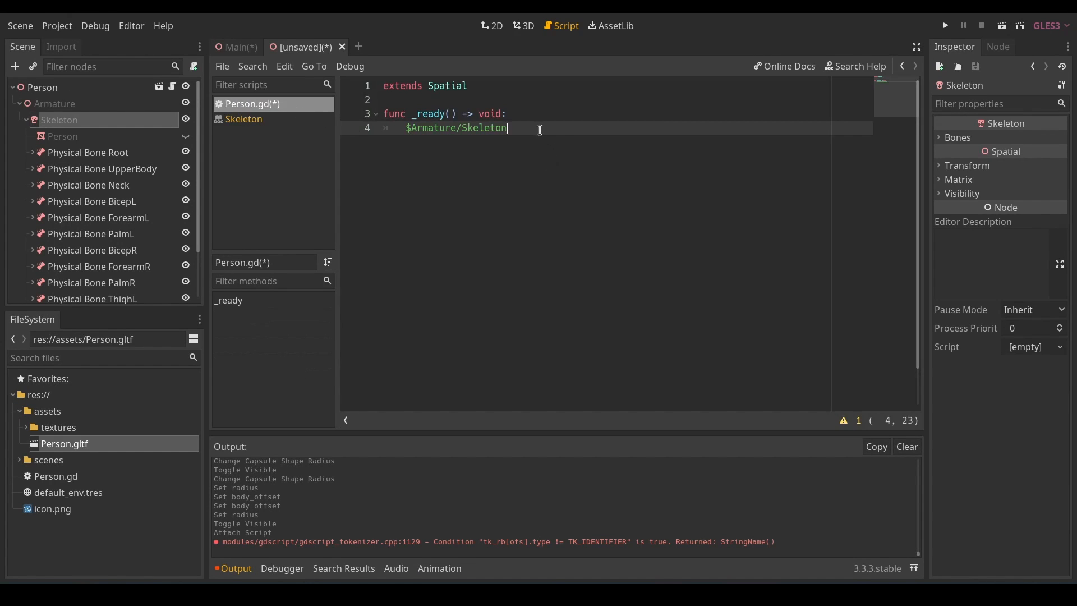
{"action": "type", "text": ".physical_bones_start_simulation("}
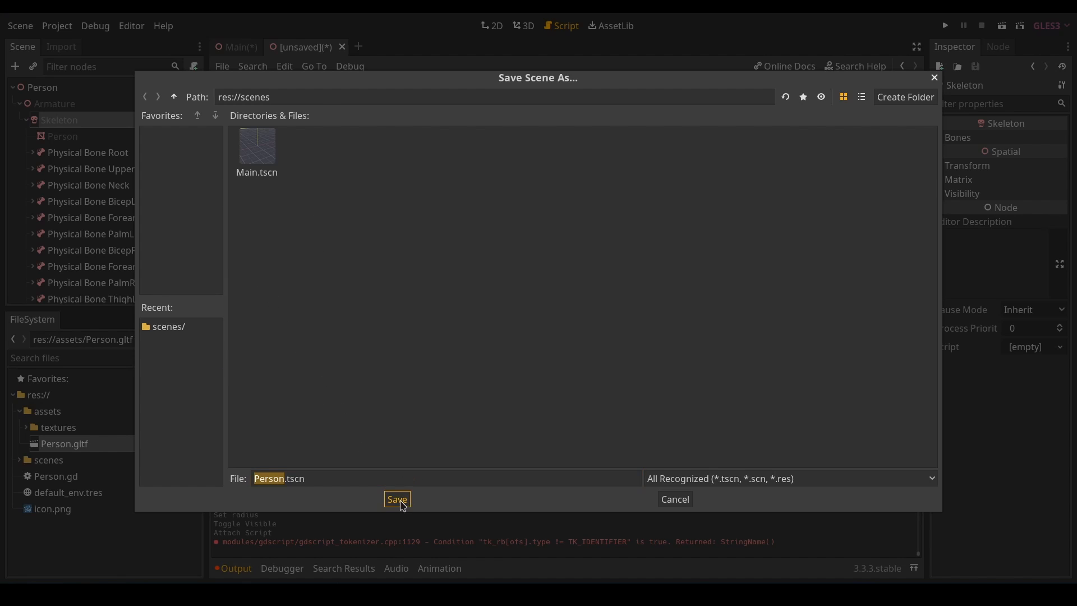
Save the ragdoll scene as scenes/Person.tscn
{"action": "left_click", "coordinate": [396, 498]}
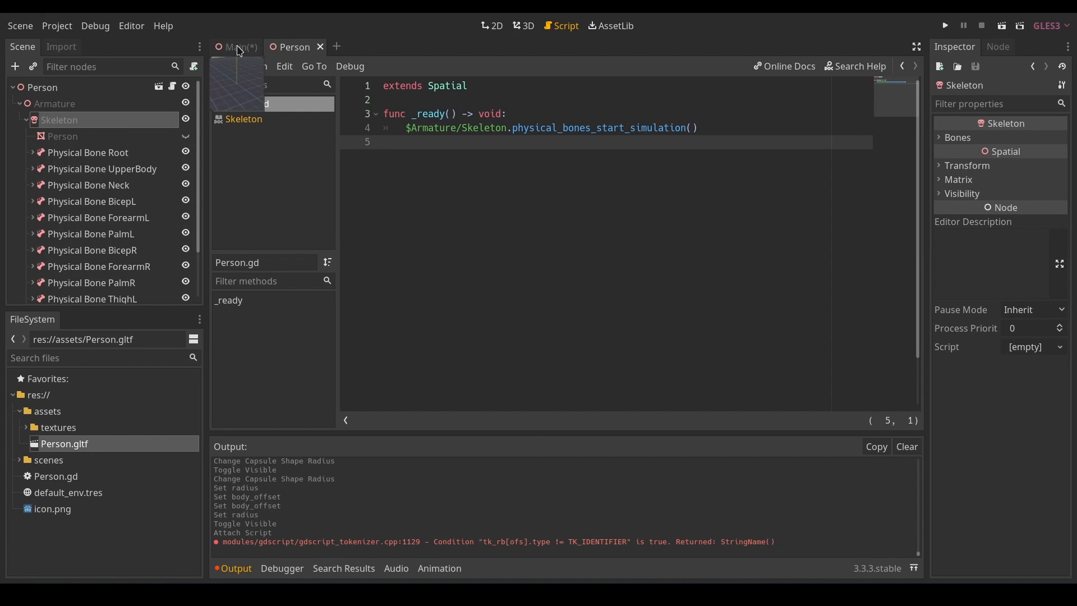
{"action": "left_click", "coordinate": [292, 48]}
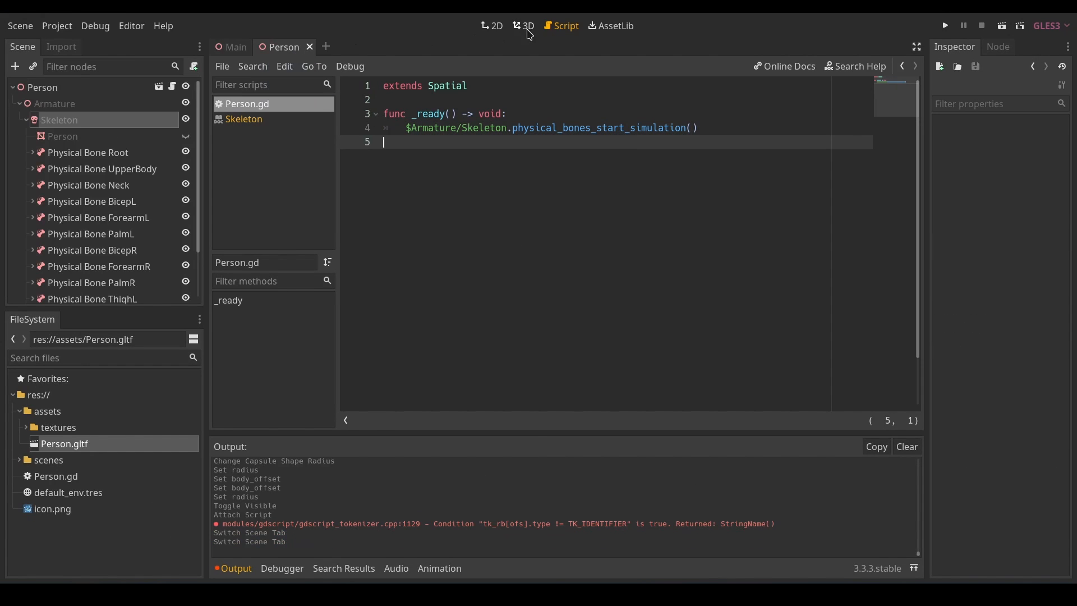
{"action": "left_click", "coordinate": [527, 26]}
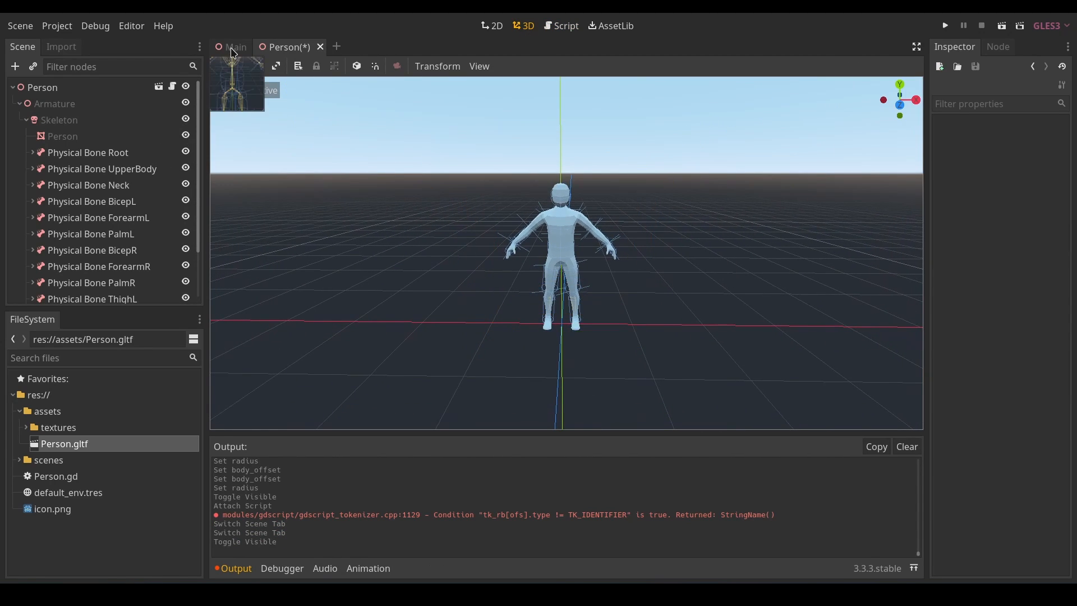
Instance Person.tscn as a child of World in the Main scene
{"action": "left_click", "coordinate": [235, 47]}
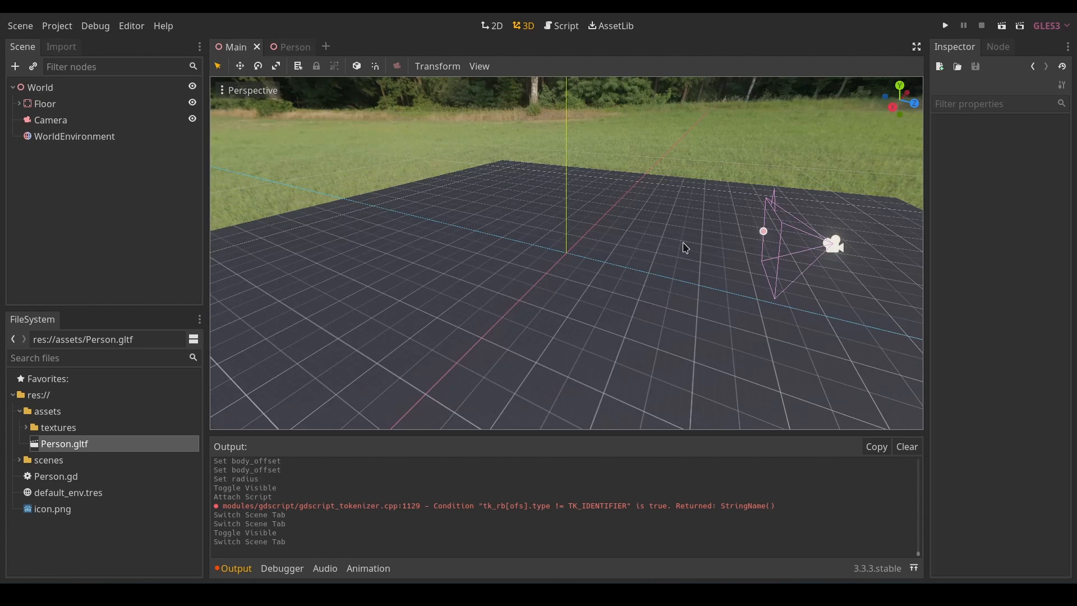
{"action": "left_click", "coordinate": [40, 88]}
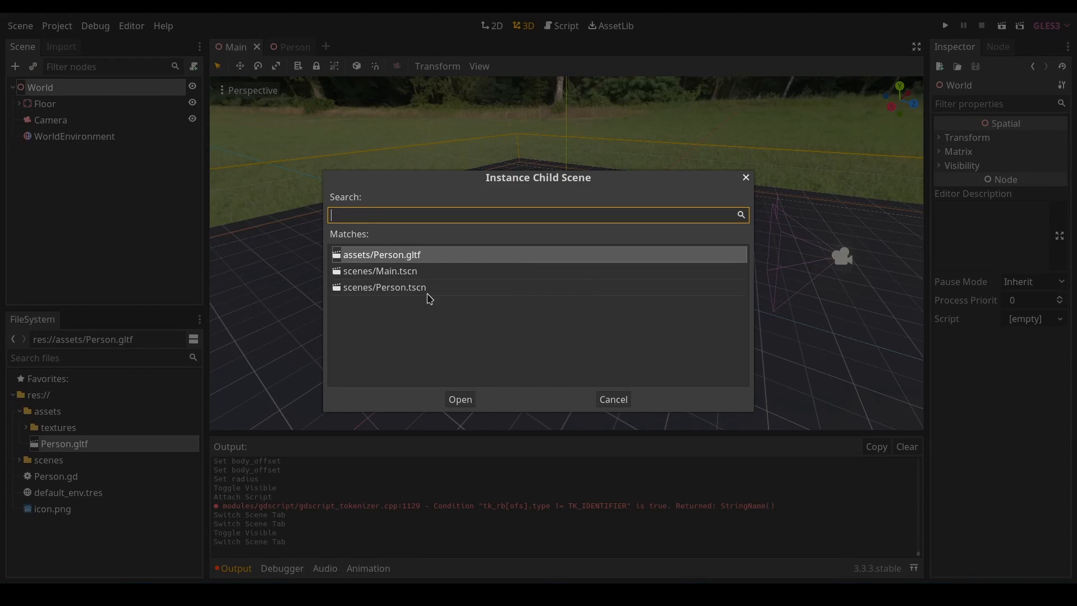
{"action": "left_click", "coordinate": [459, 399]}
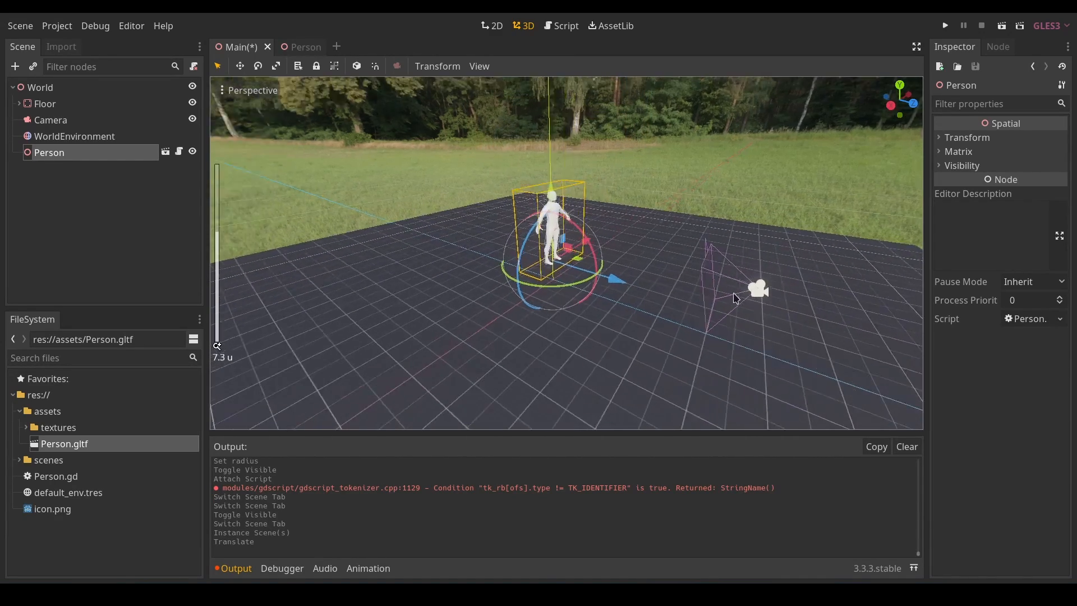
Move the Camera closer beside the instanced Person and save the Main scene
{"action": "left_click", "coordinate": [51, 120]}
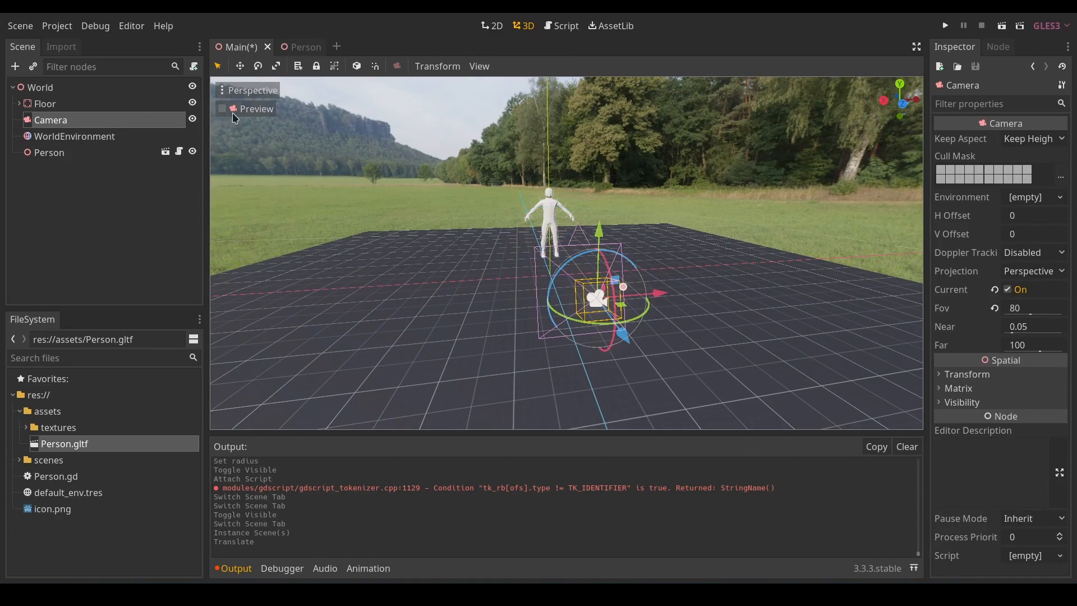
{"action": "left_click", "coordinate": [222, 109]}
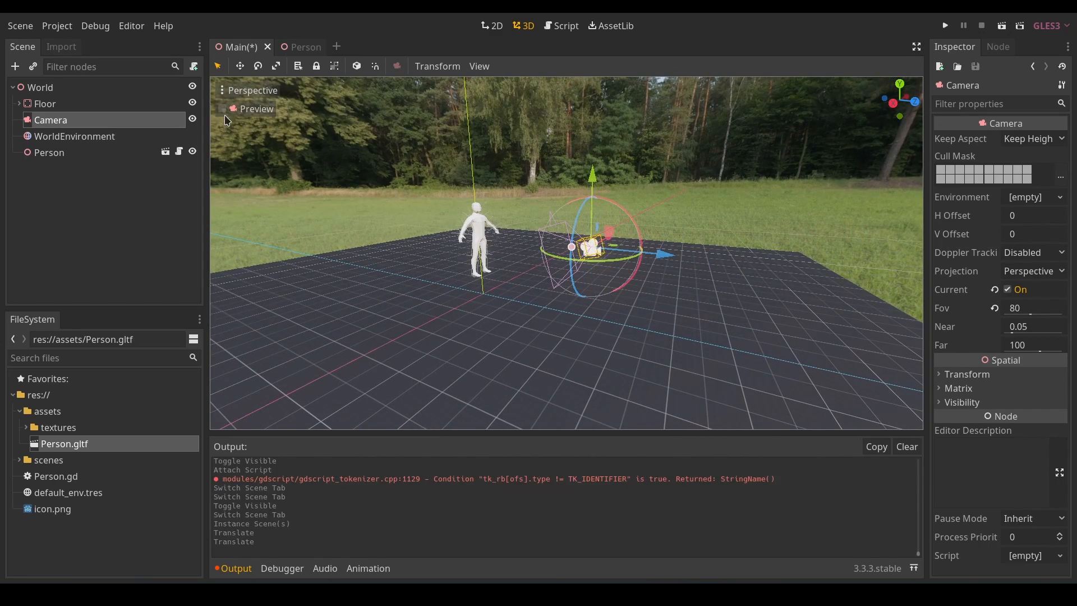
{"action": "mouse_move", "coordinate": [612, 233]}
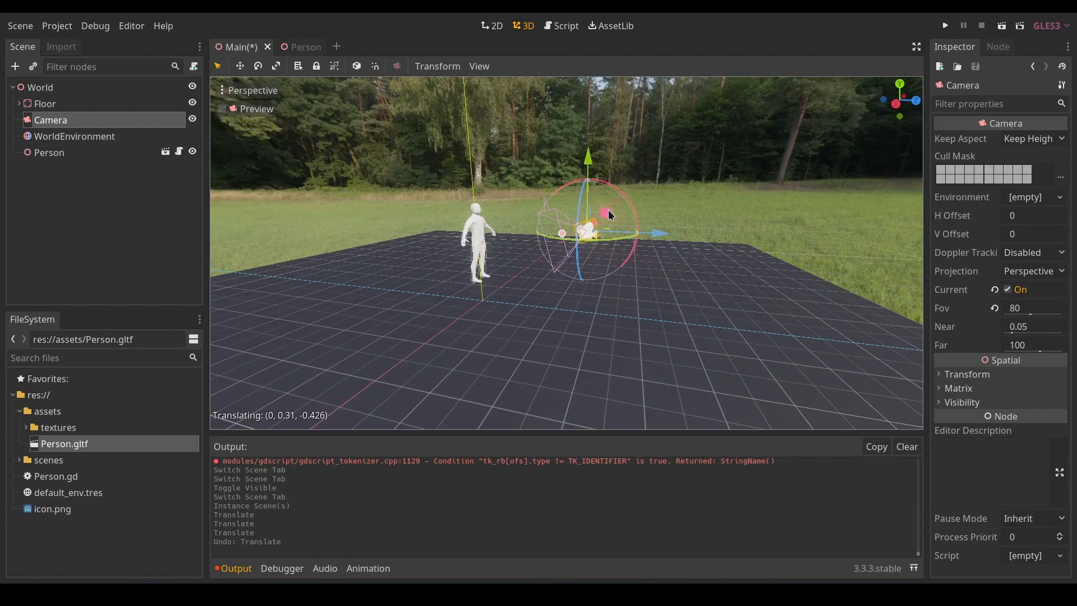
{"action": "left_click", "coordinate": [223, 109]}
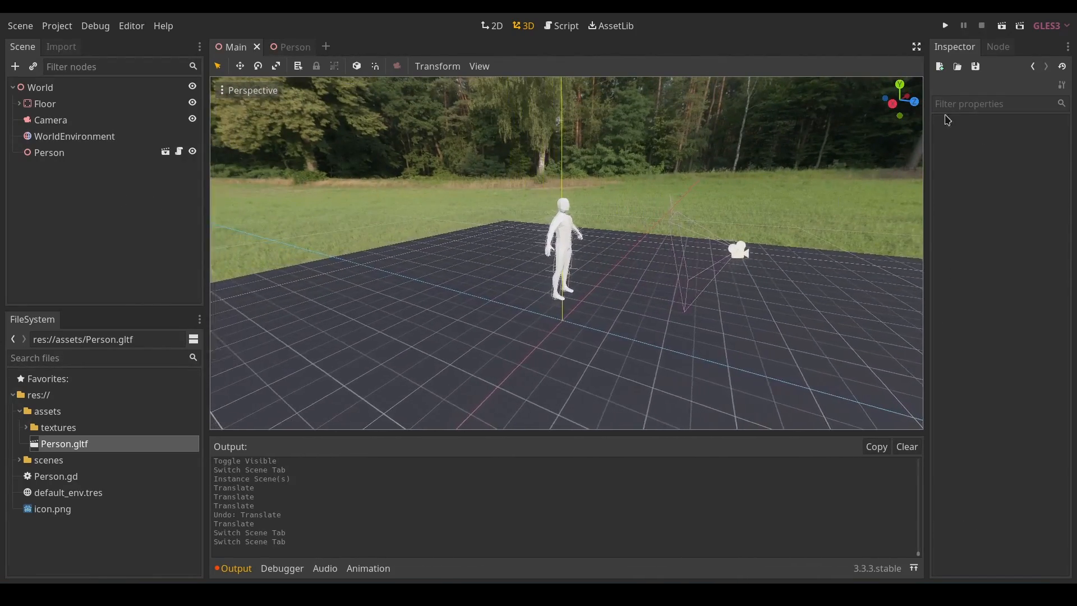
Run the project once to test the Person, then stop it
{"action": "left_click", "coordinate": [945, 26]}
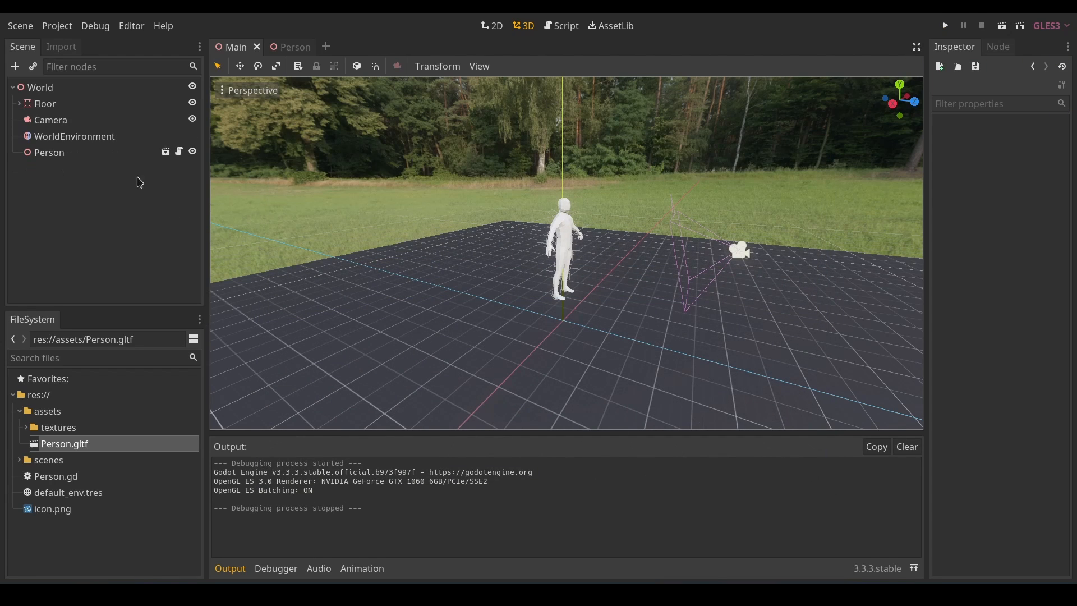
{"action": "mouse_move", "coordinate": [169, 155]}
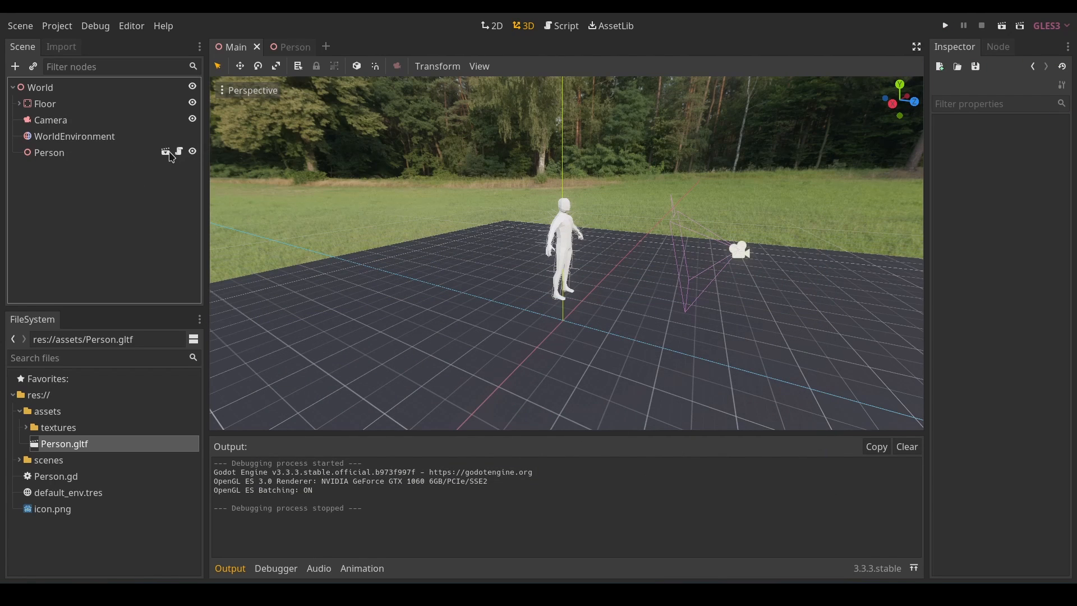
In the Person scene, inspect the joint settings of the Root and UpperBody physical bones
{"action": "left_click", "coordinate": [284, 47]}
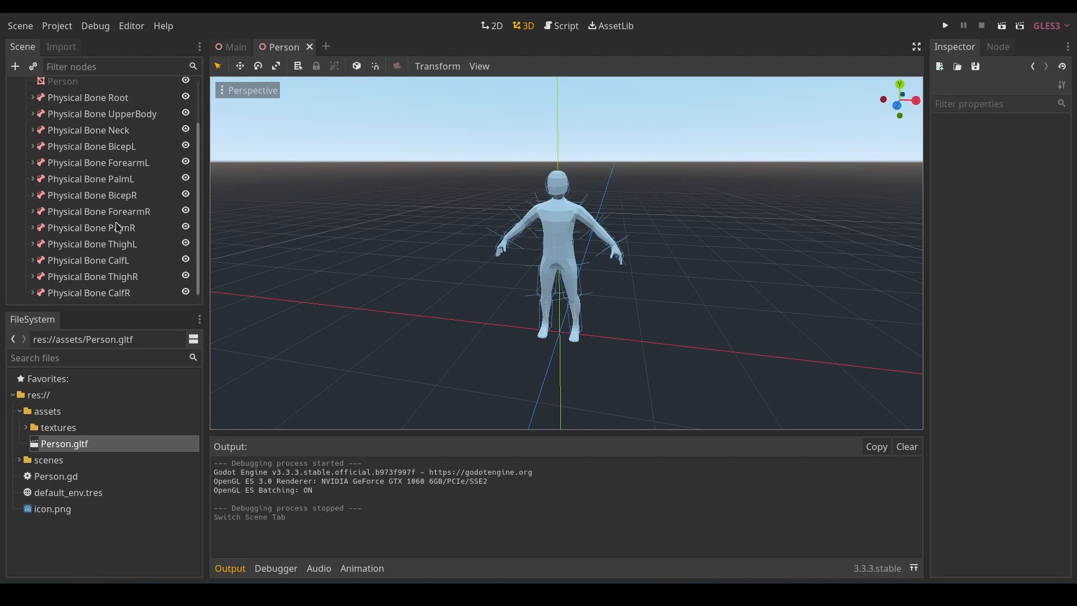
{"action": "left_click", "coordinate": [88, 151]}
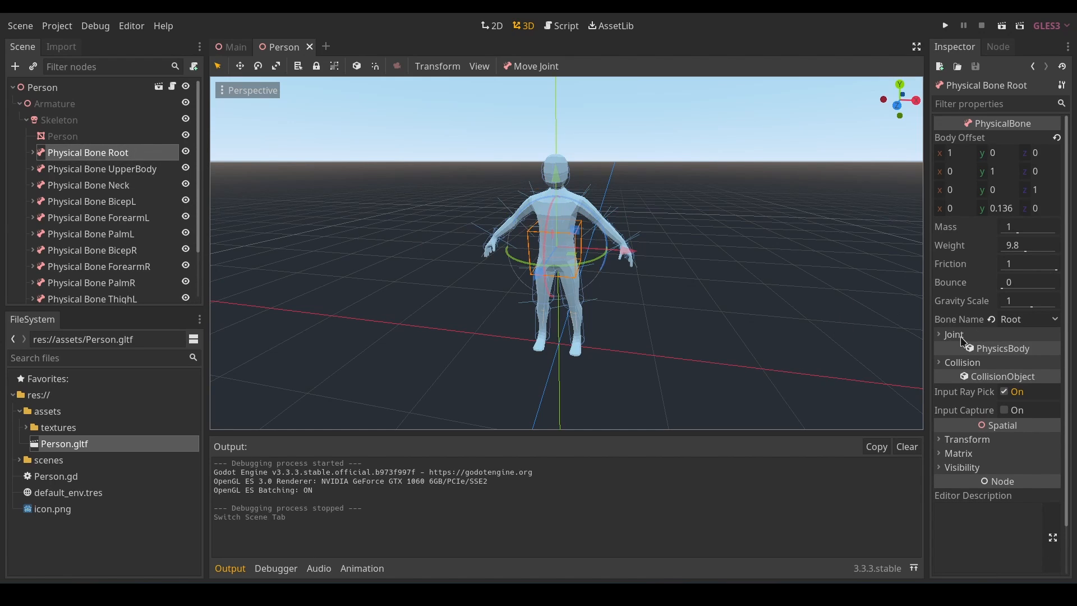
{"action": "left_click", "coordinate": [954, 335]}
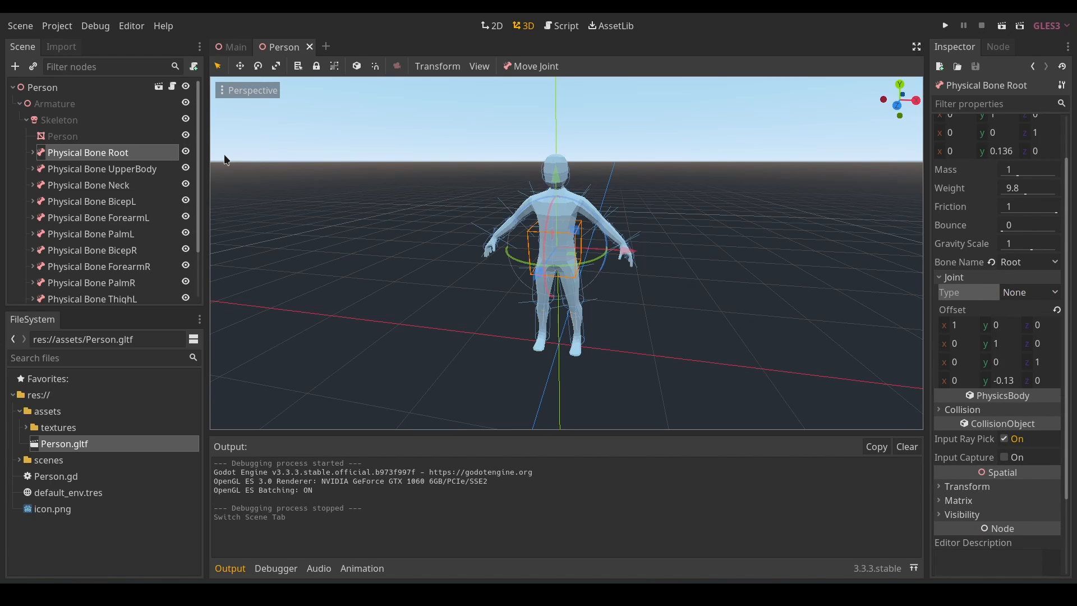
{"action": "left_click", "coordinate": [102, 168]}
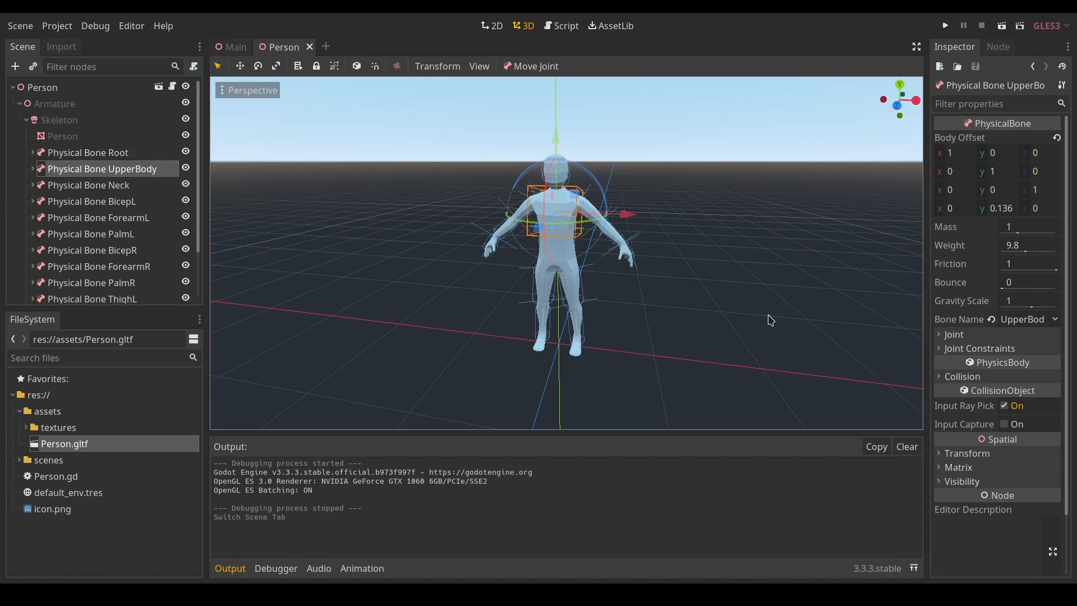
{"action": "mouse_move", "coordinate": [567, 252]}
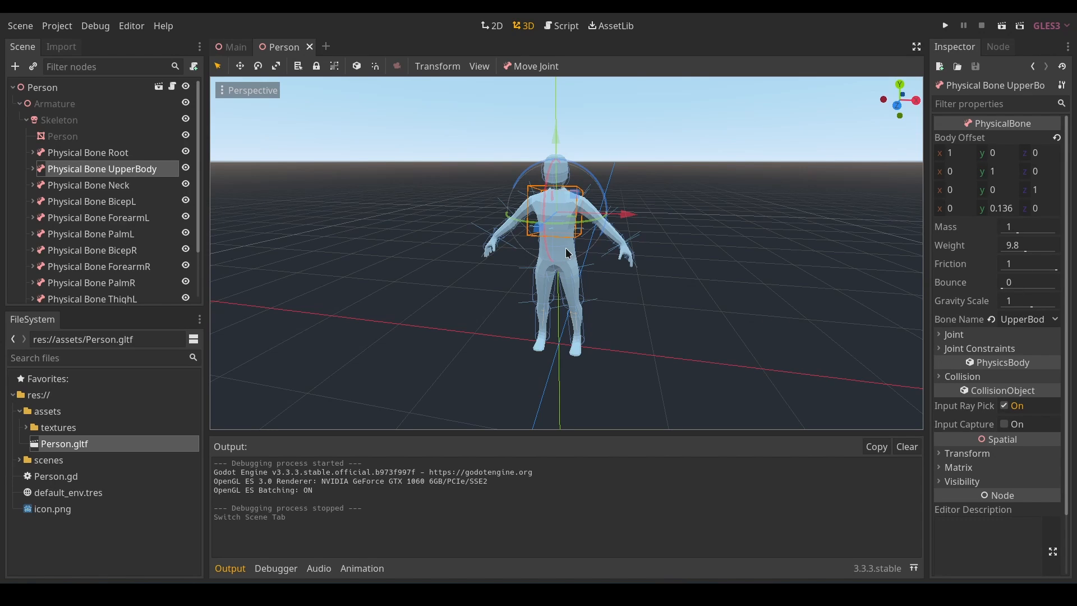
{"action": "mouse_move", "coordinate": [101, 161]}
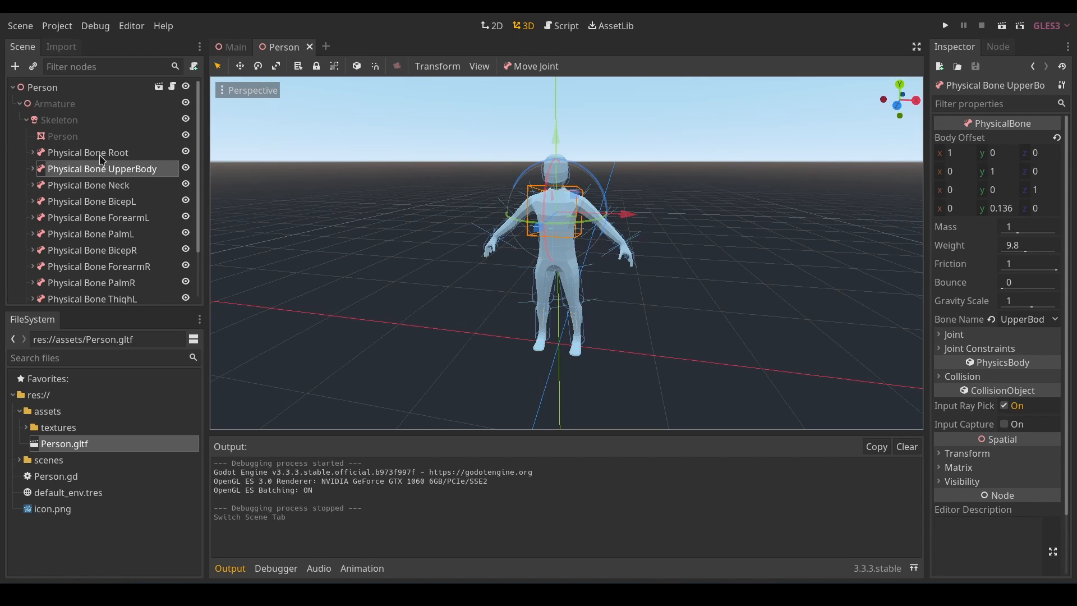
{"action": "mouse_move", "coordinate": [975, 338]}
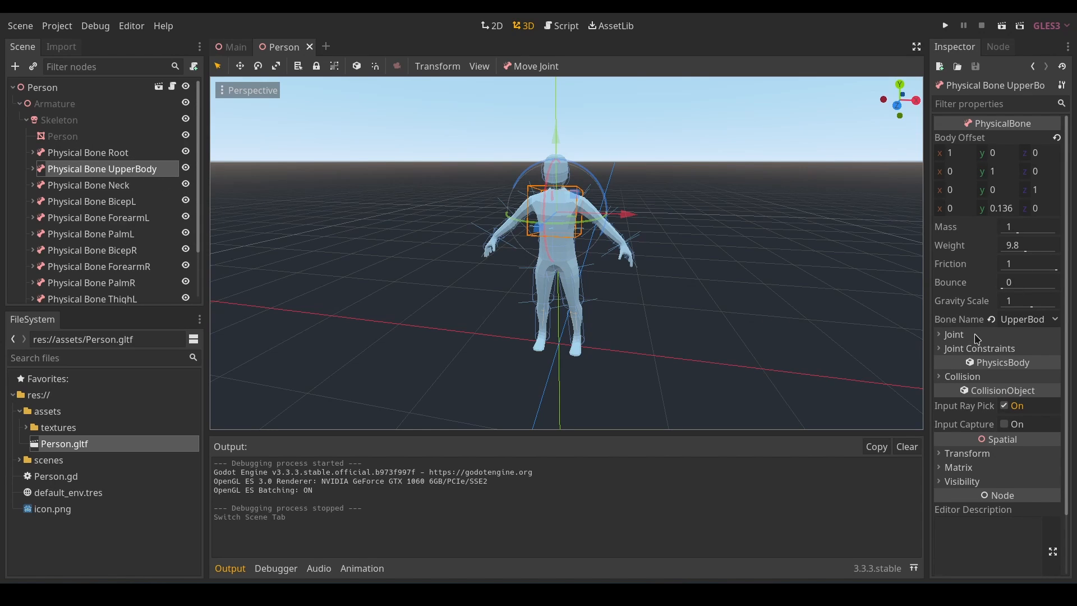
{"action": "left_click", "coordinate": [954, 334]}
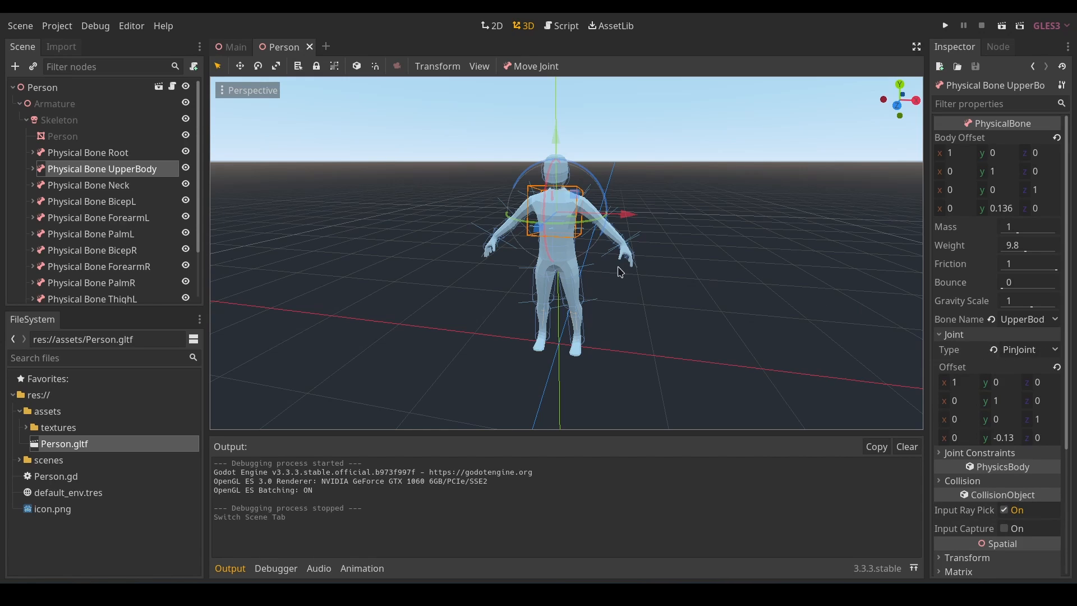
Inspect the Neck bone's pin joint, then return to UpperBody and list its joint types
{"action": "left_click", "coordinate": [88, 185]}
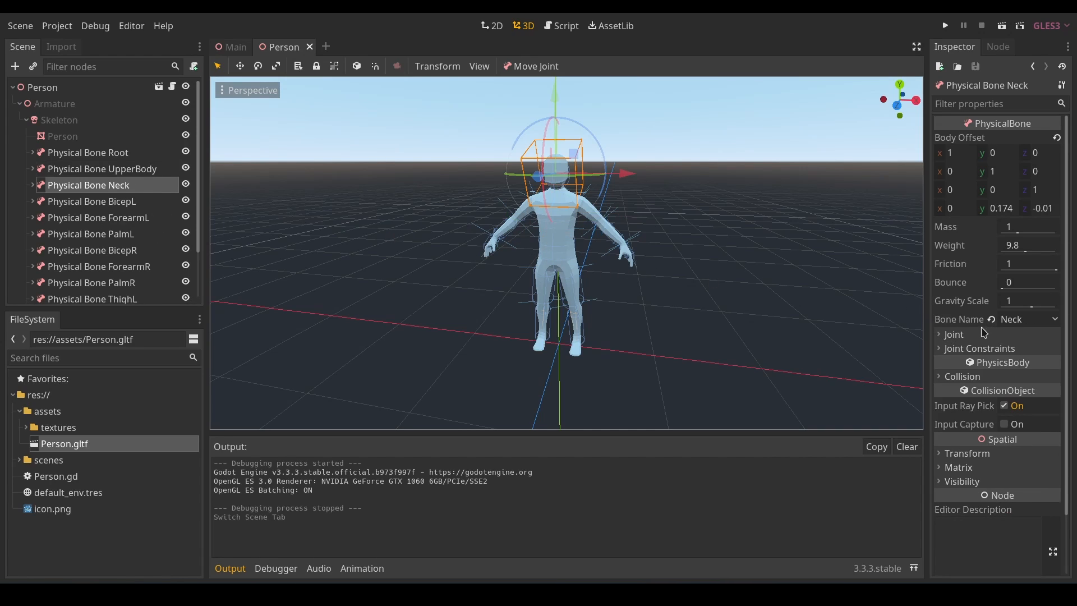
{"action": "left_click", "coordinate": [953, 334]}
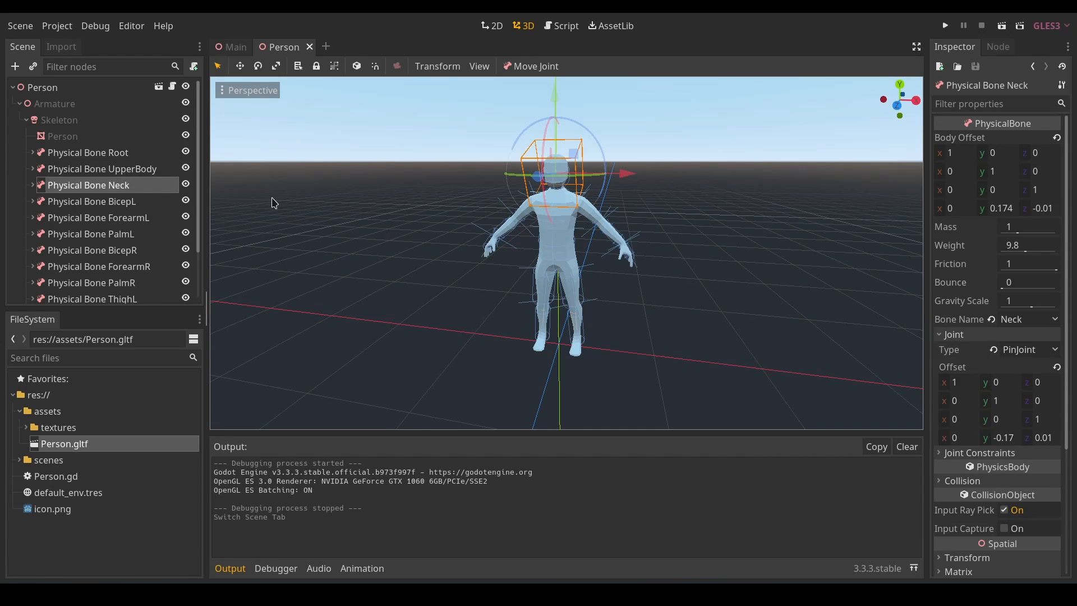
{"action": "mouse_move", "coordinate": [128, 170]}
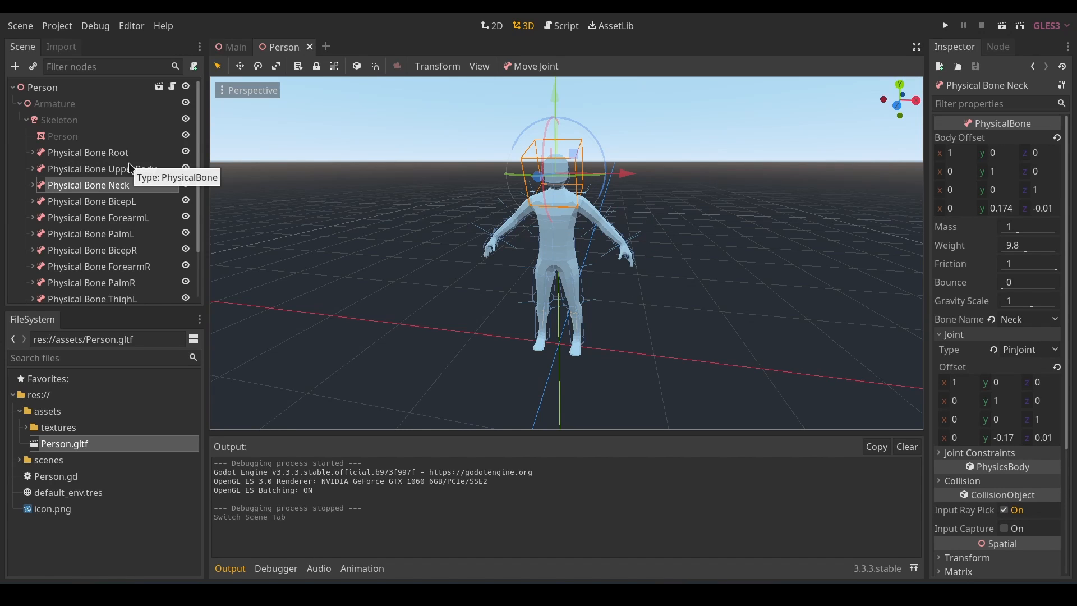
{"action": "left_click", "coordinate": [101, 170]}
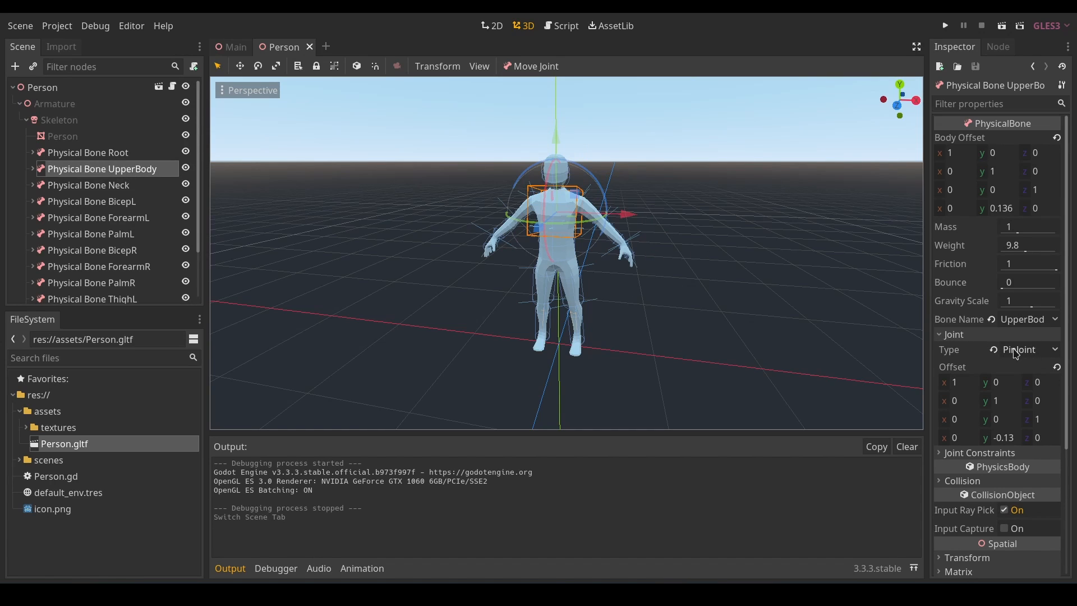
{"action": "left_click", "coordinate": [1030, 349]}
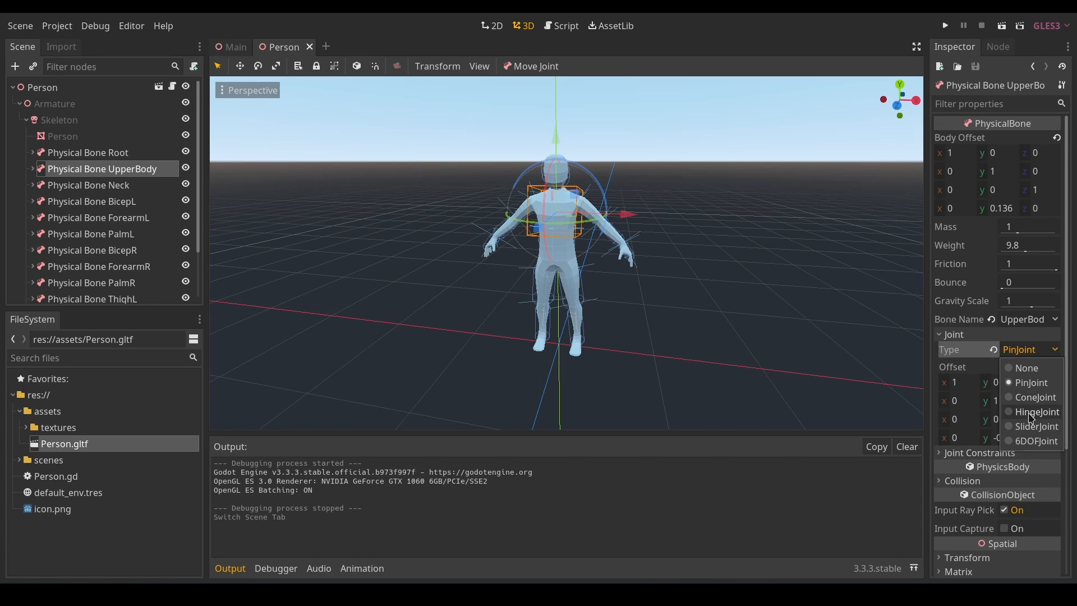
Set UpperBody to a HingeJoint with angular limits enabled, upper 50 and lower -50
{"action": "left_click", "coordinate": [1034, 410]}
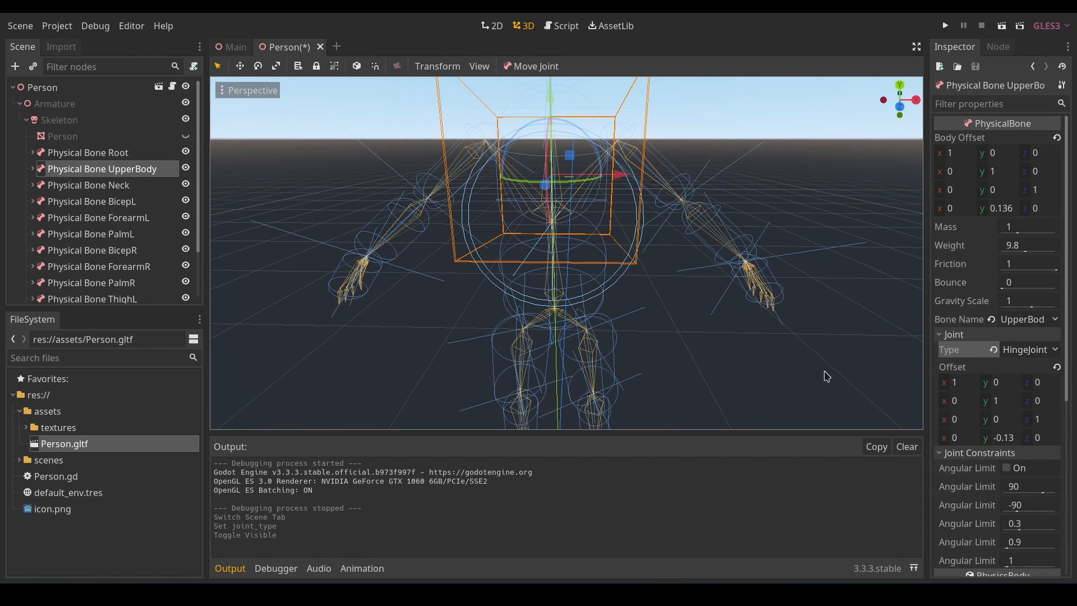
{"action": "scroll", "scroll_direction": "down", "scroll_amount": 3}
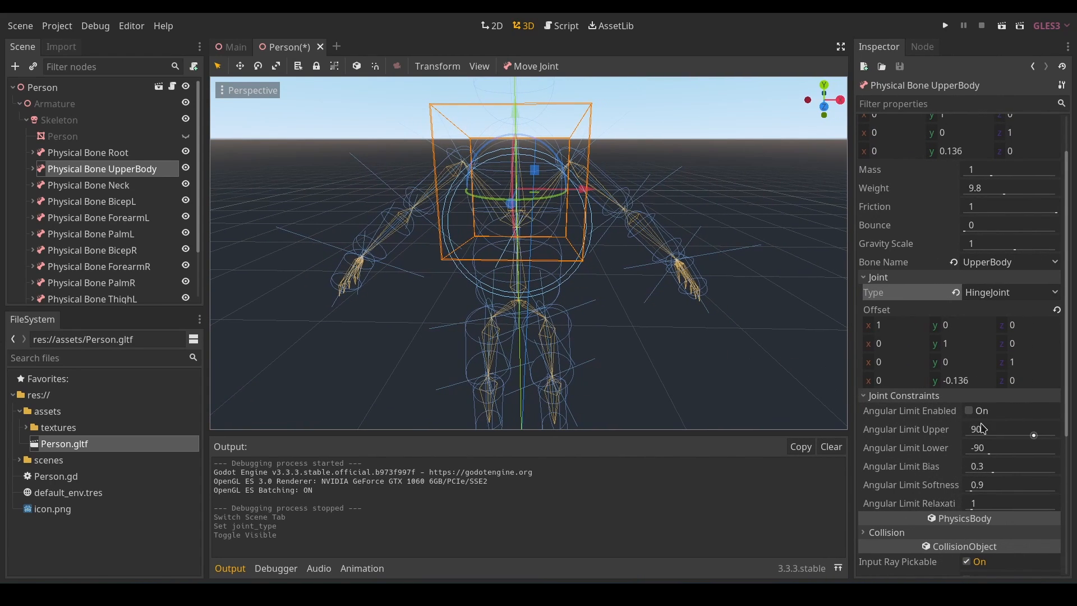
{"action": "left_click", "coordinate": [968, 410]}
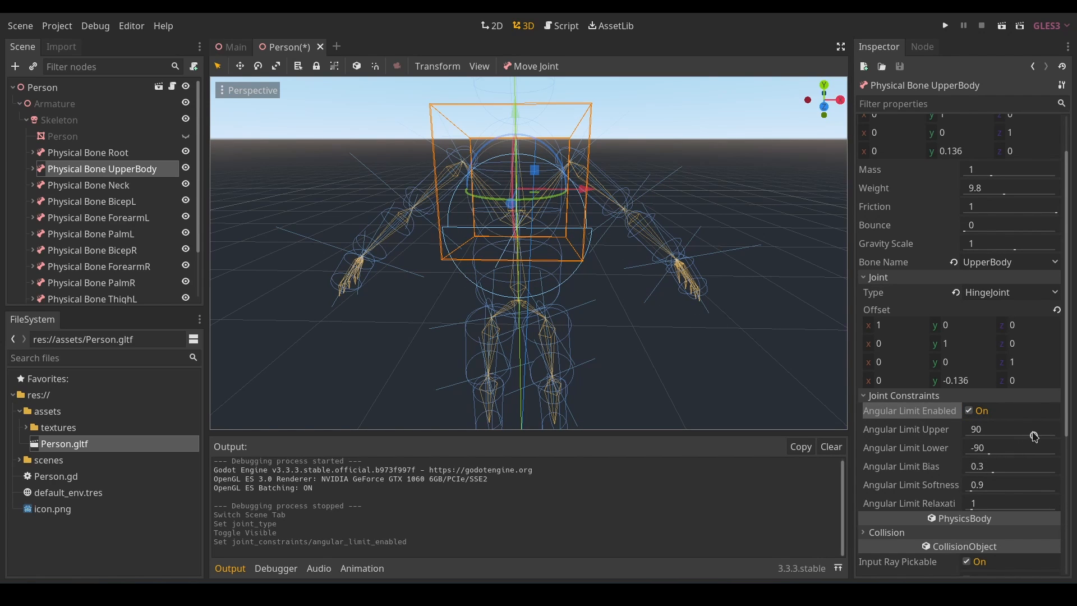
{"action": "left_click_drag", "start_coordinate": [1003, 437], "coordinate": [1023, 438]}
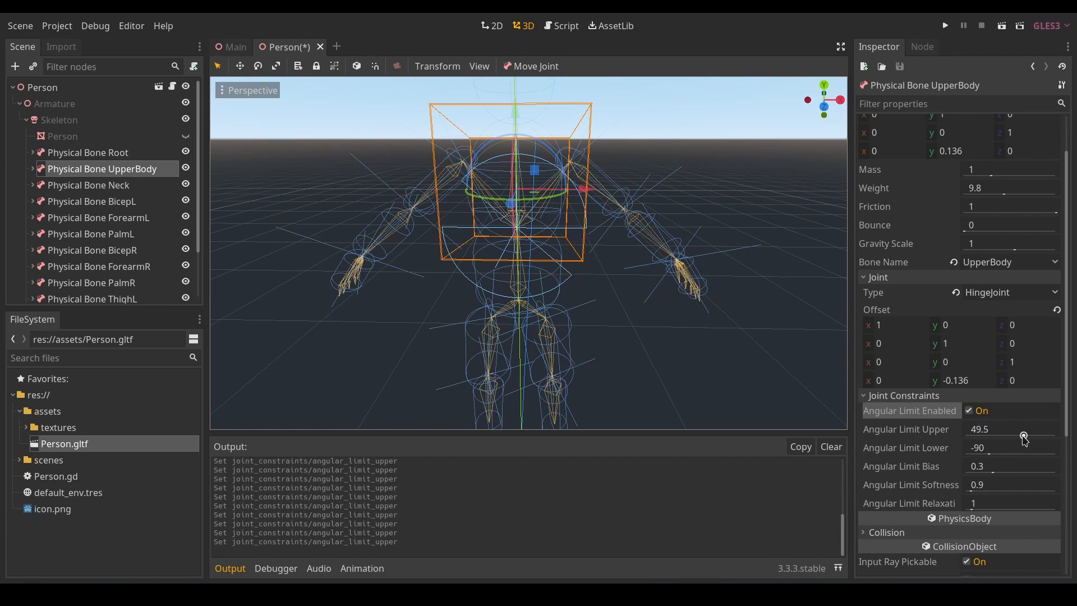
{"action": "left_click", "coordinate": [1010, 429]}
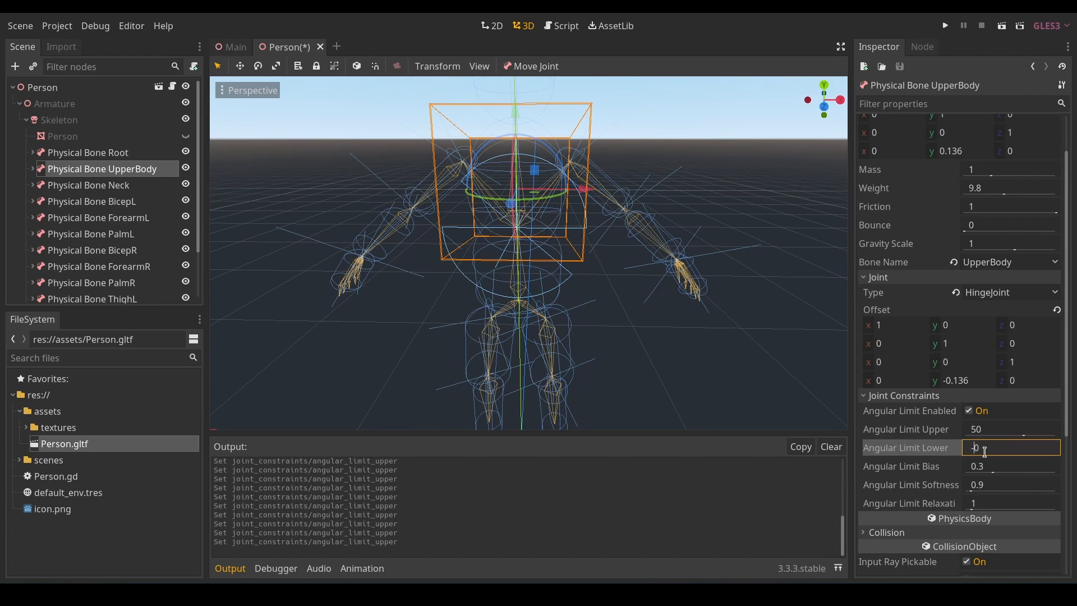
{"action": "type", "text": "-50"}
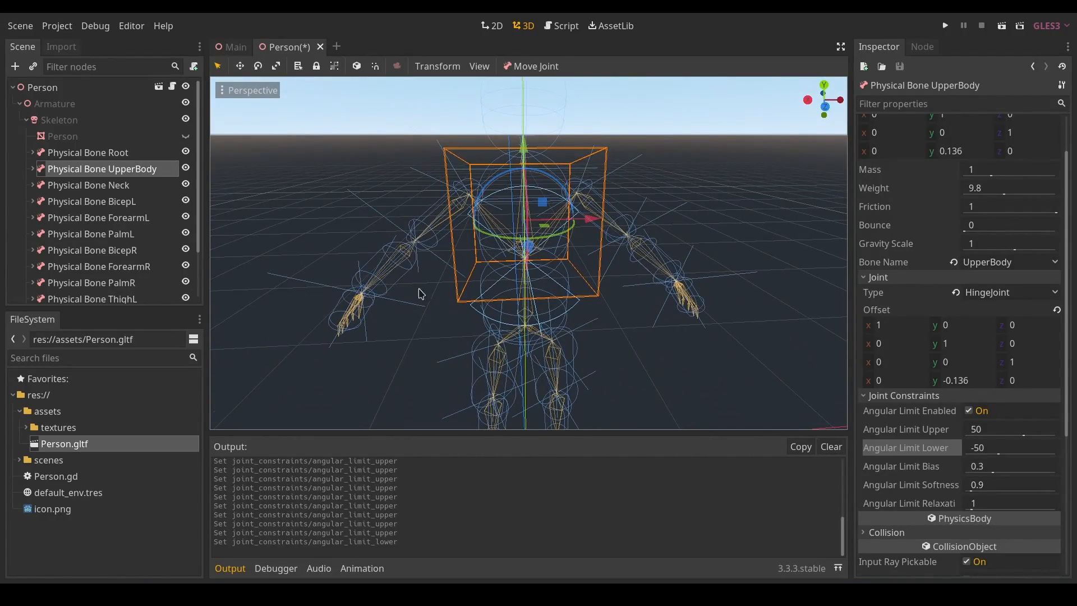
{"action": "left_click", "coordinate": [88, 186]}
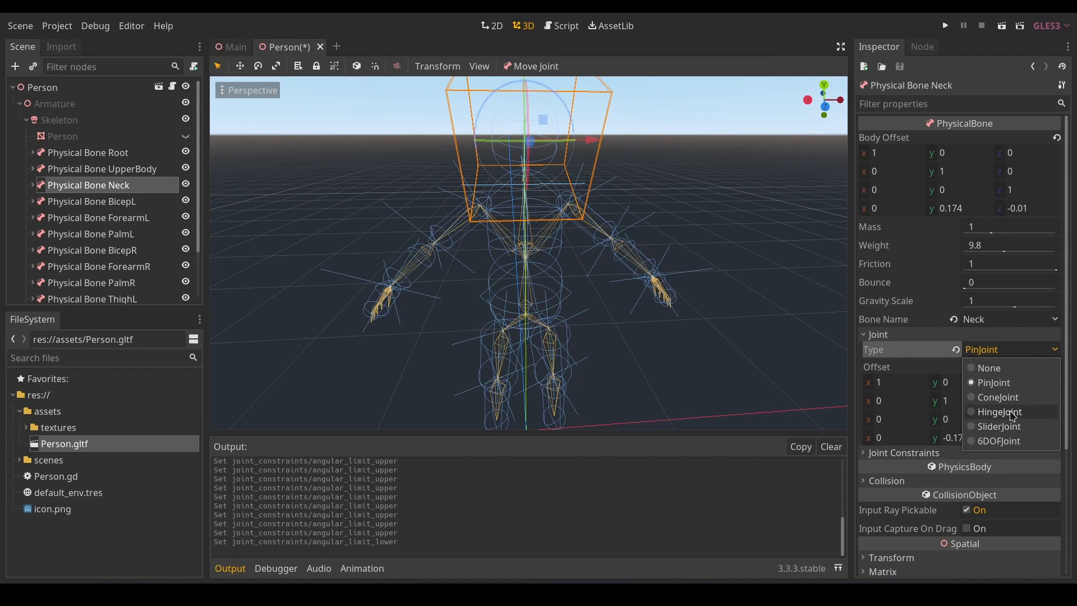
Give the Neck, both forearms and left thigh limited hinge joints, e.g. 60 and -90 for the thigh
{"action": "left_click", "coordinate": [1000, 411]}
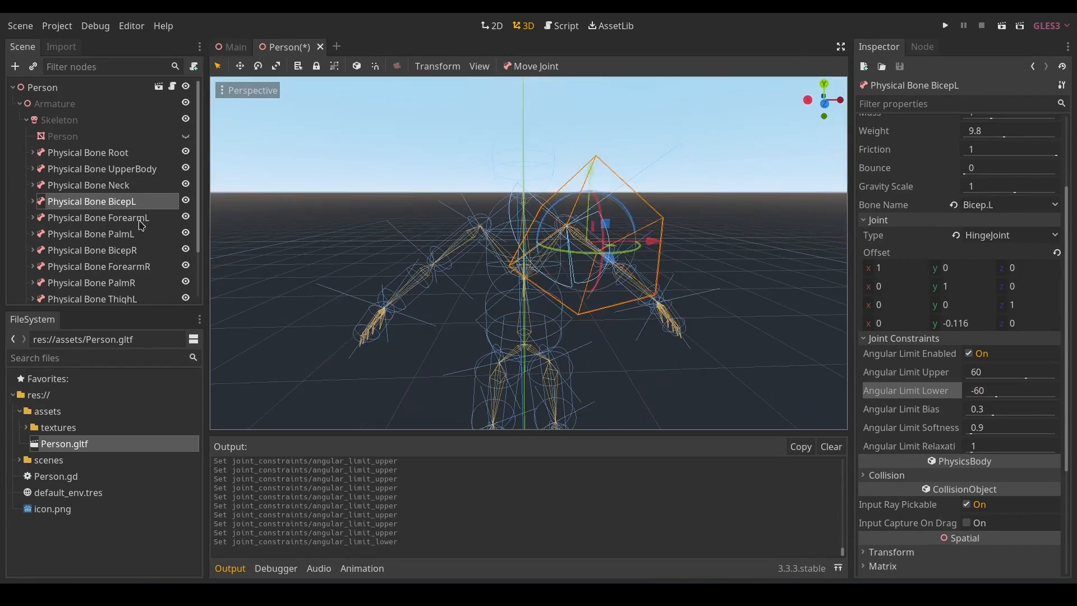
{"action": "left_click", "coordinate": [98, 218]}
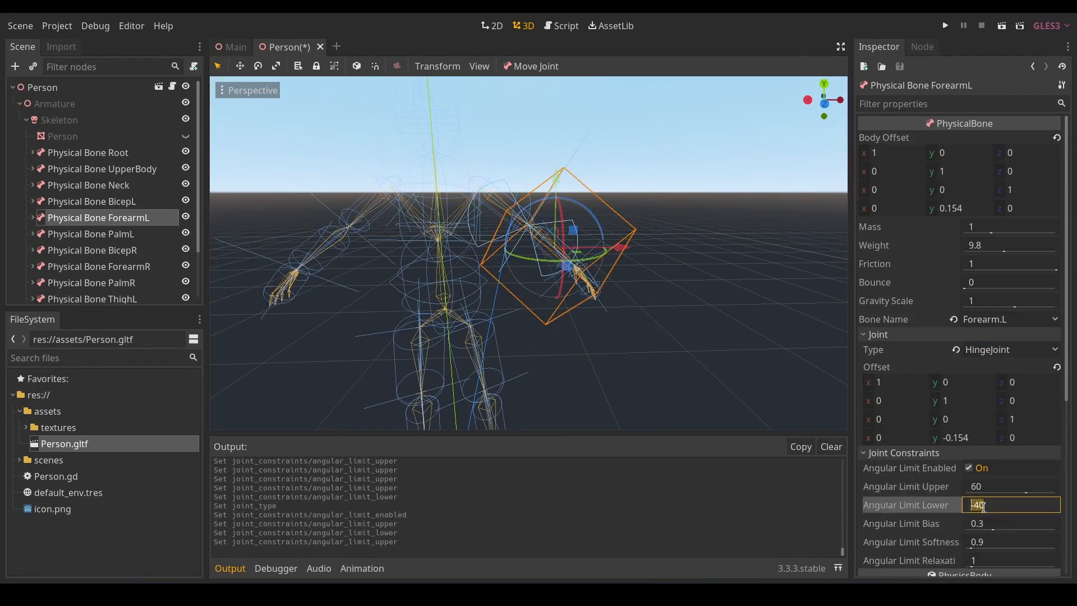
{"action": "left_click", "coordinate": [102, 266]}
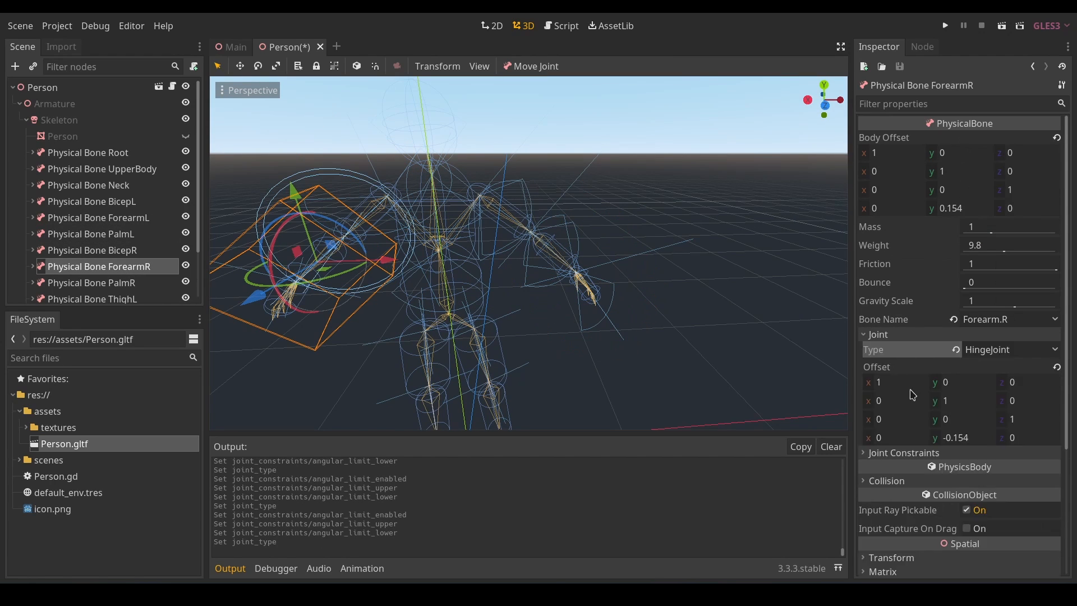
{"action": "left_click", "coordinate": [92, 239]}
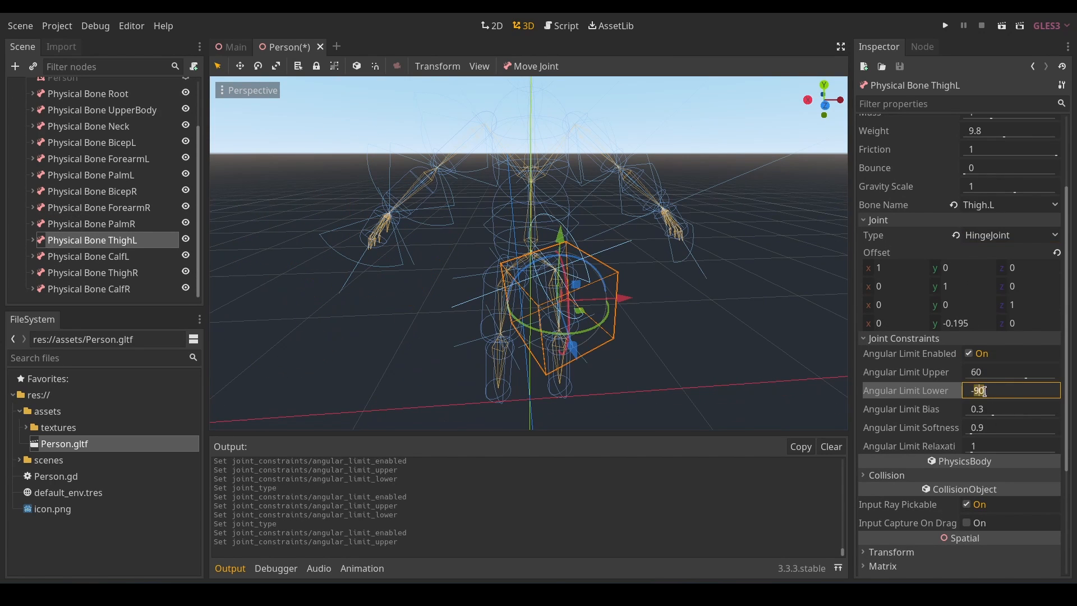
{"action": "left_click", "coordinate": [92, 271]}
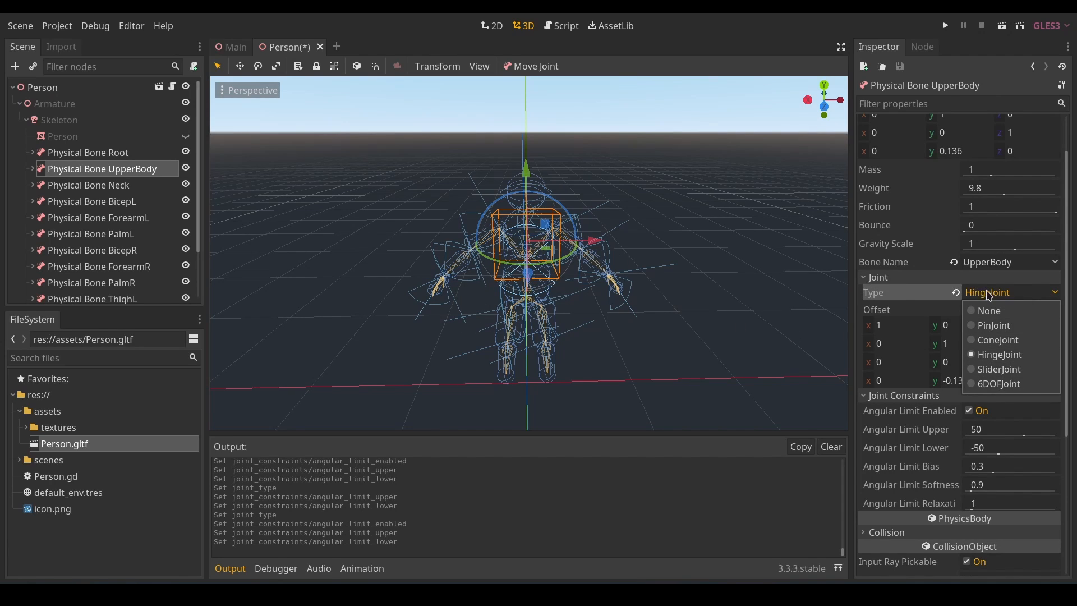
Keep UpperBody as a hinge, show the character mesh and zoom onto the right calf bone
{"action": "left_click", "coordinate": [999, 355]}
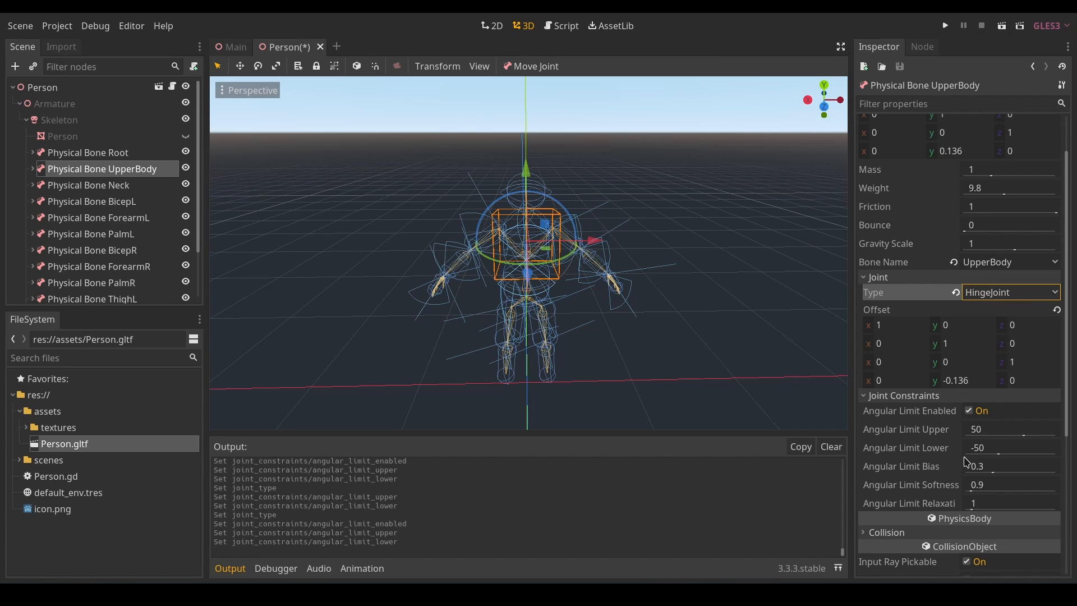
{"action": "left_click", "coordinate": [88, 151]}
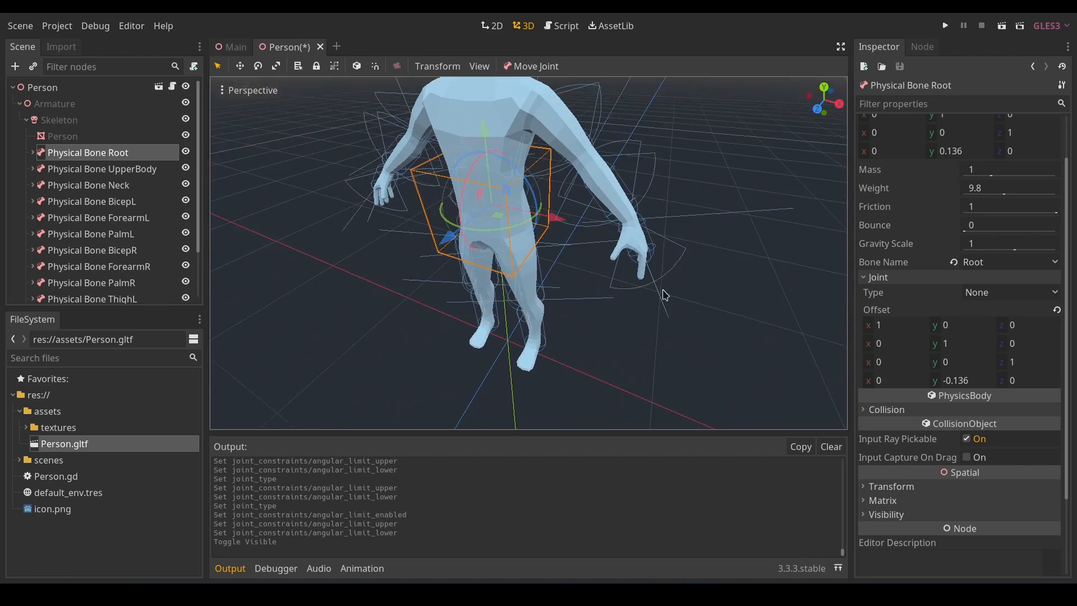
{"action": "left_click_drag", "start_coordinate": [664, 295], "coordinate": [545, 156]}
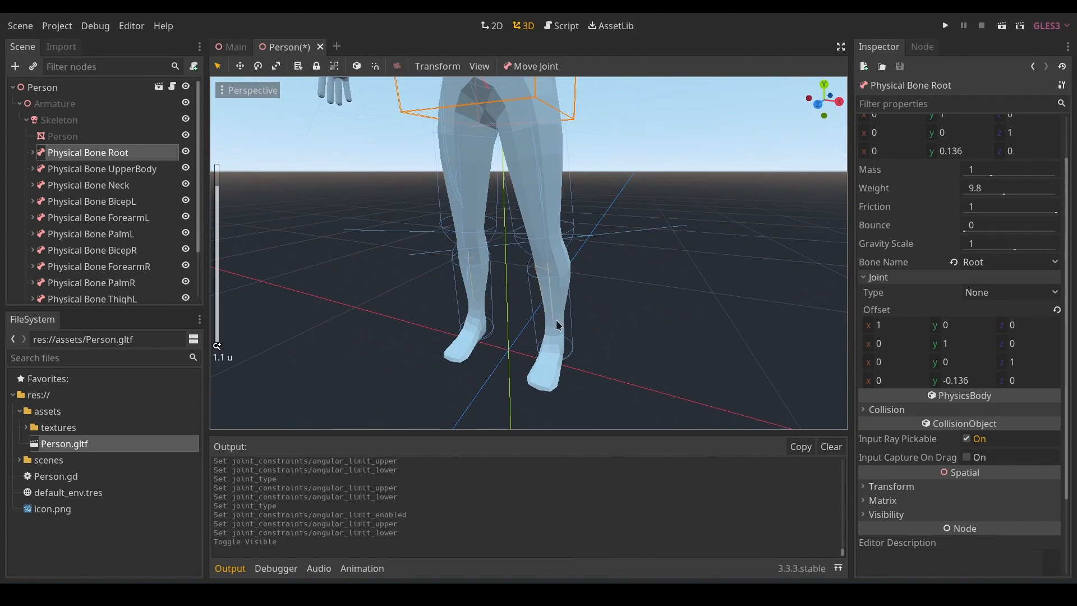
{"action": "left_click", "coordinate": [89, 288]}
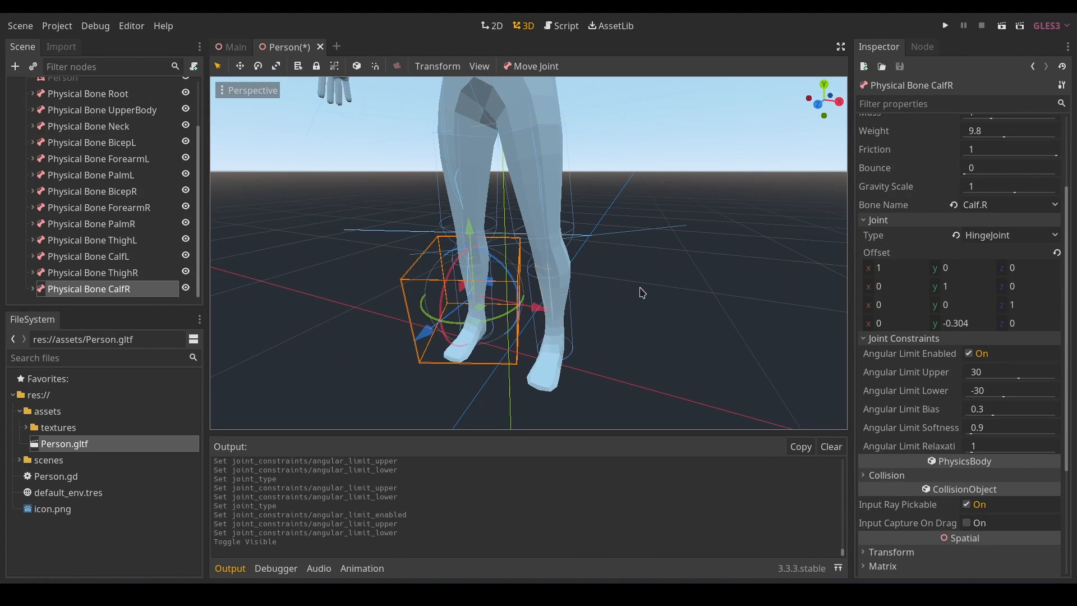
{"action": "left_click_drag", "start_coordinate": [638, 292], "coordinate": [475, 316]}
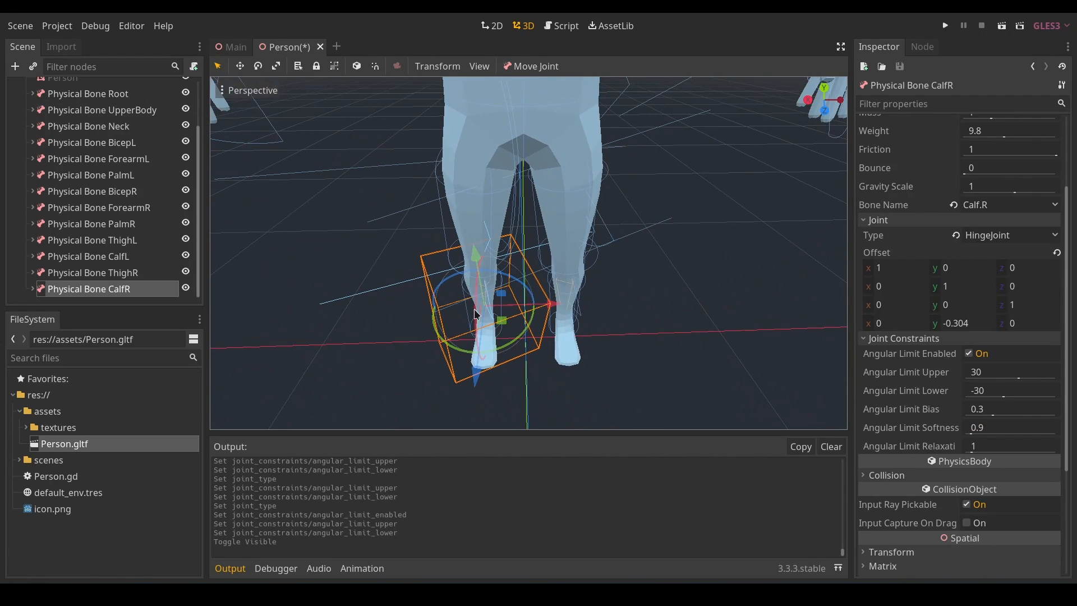
{"action": "mouse_move", "coordinate": [490, 311]}
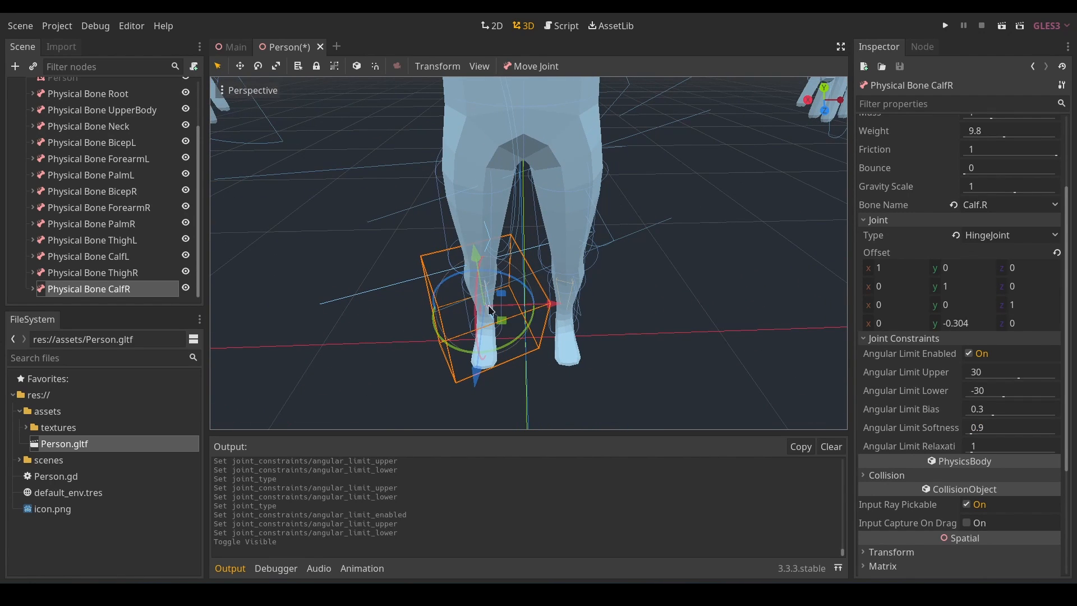
{"action": "mouse_move", "coordinate": [357, 66]}
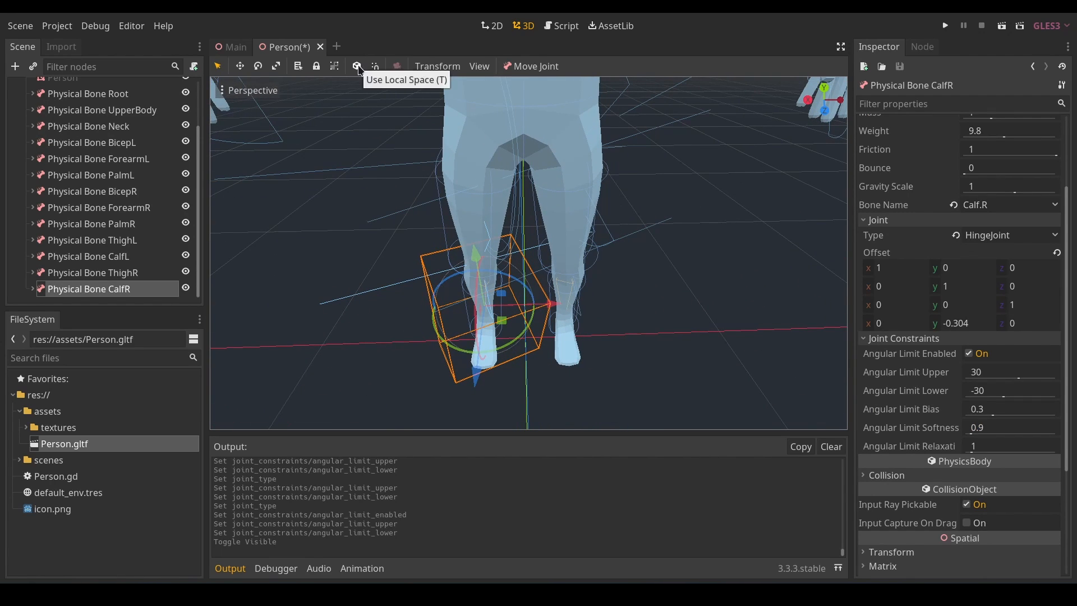
In local space, rotate the right calf bone so its hinge axis follows the leg
{"action": "left_click", "coordinate": [356, 66]}
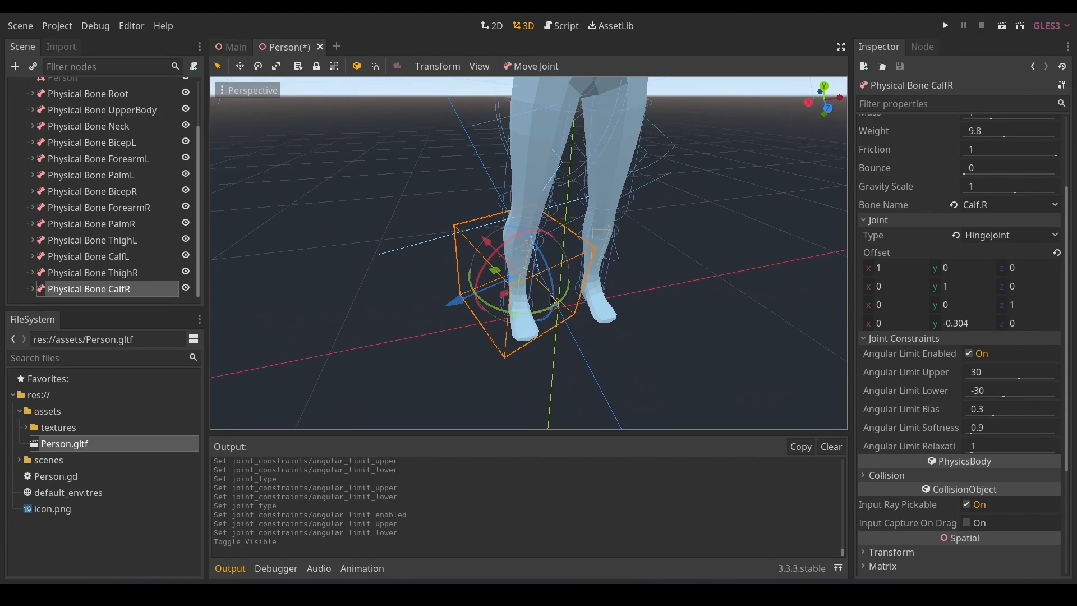
{"action": "left_click_drag", "start_coordinate": [536, 298], "coordinate": [573, 305]}
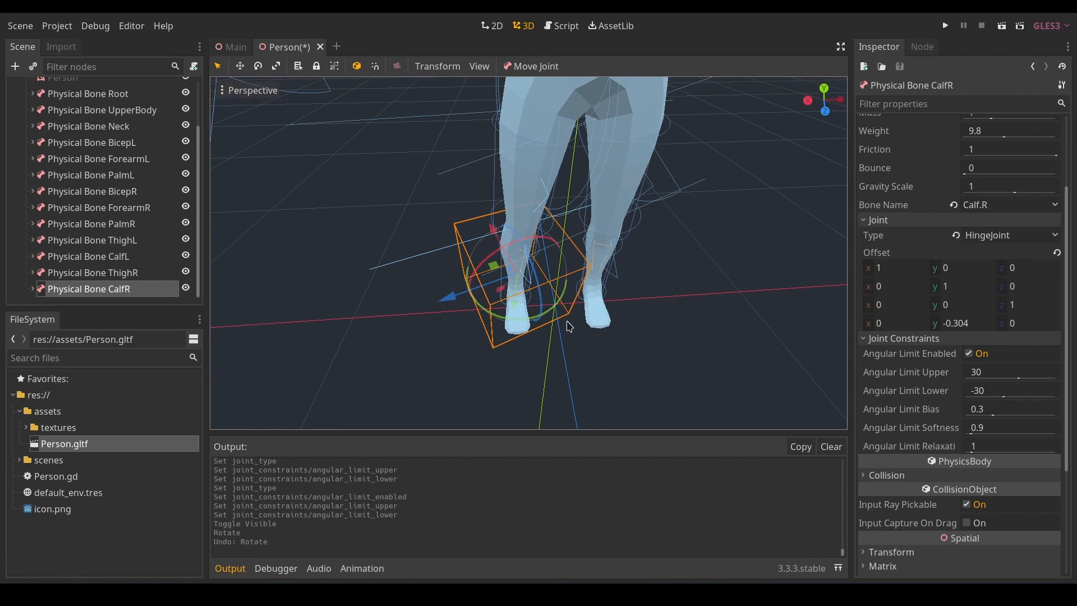
{"action": "left_click_drag", "start_coordinate": [567, 325], "coordinate": [536, 334]}
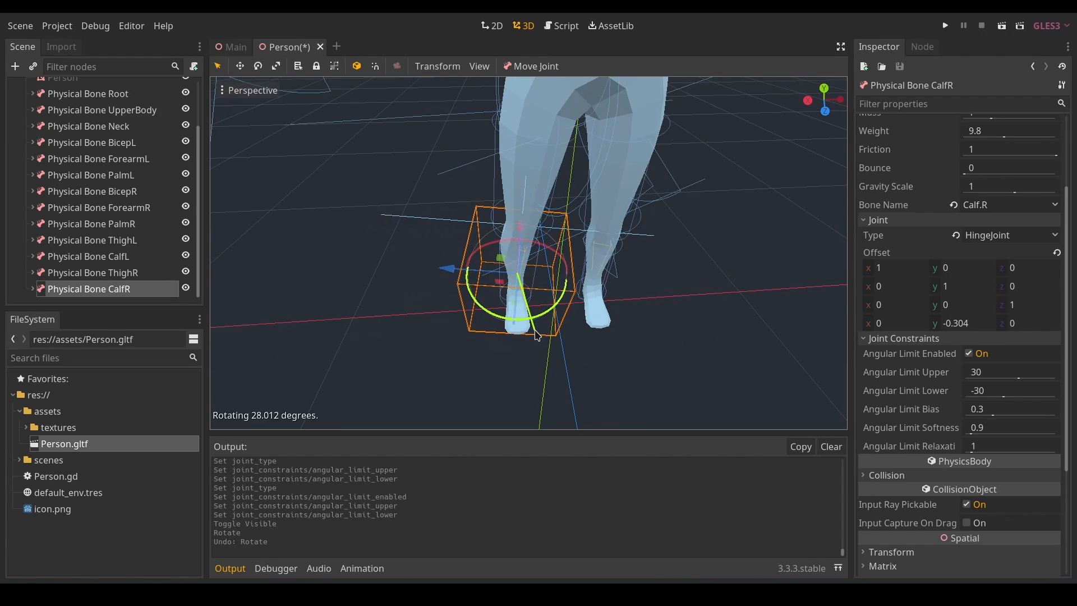
{"action": "left_click_drag", "start_coordinate": [536, 333], "coordinate": [595, 344]}
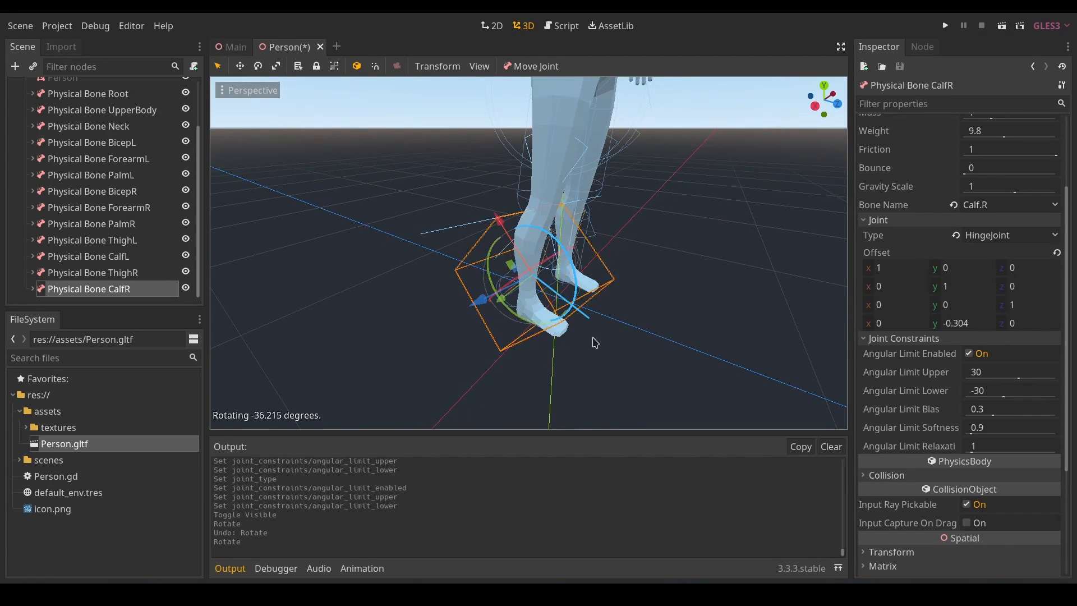
{"action": "left_click_drag", "start_coordinate": [595, 343], "coordinate": [583, 271]}
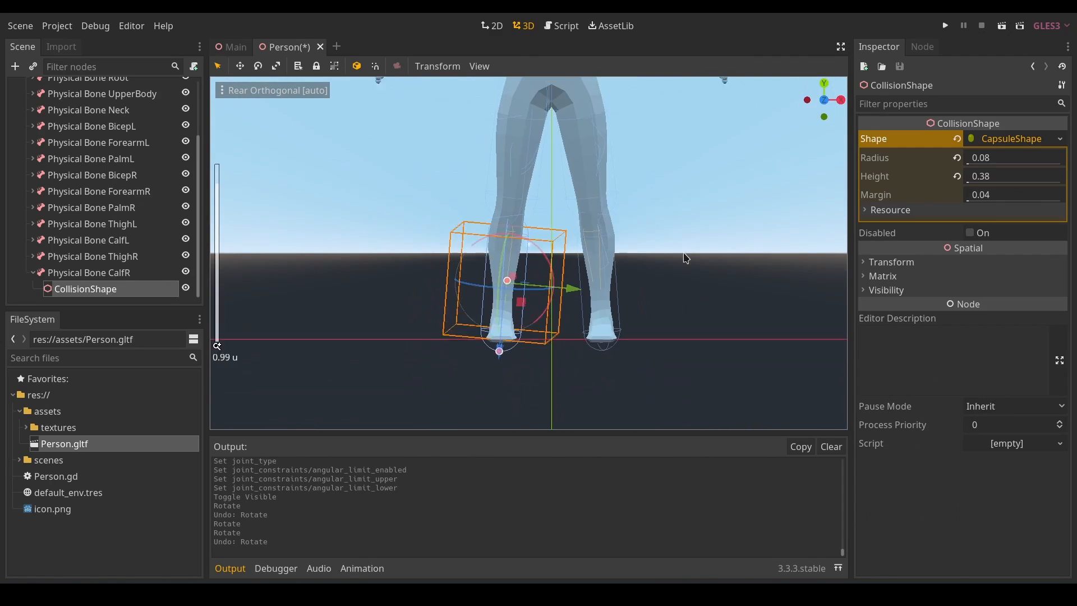
Rotate the right palm bone's joint frame likewise and save the Person scene
{"action": "left_click", "coordinate": [93, 272]}
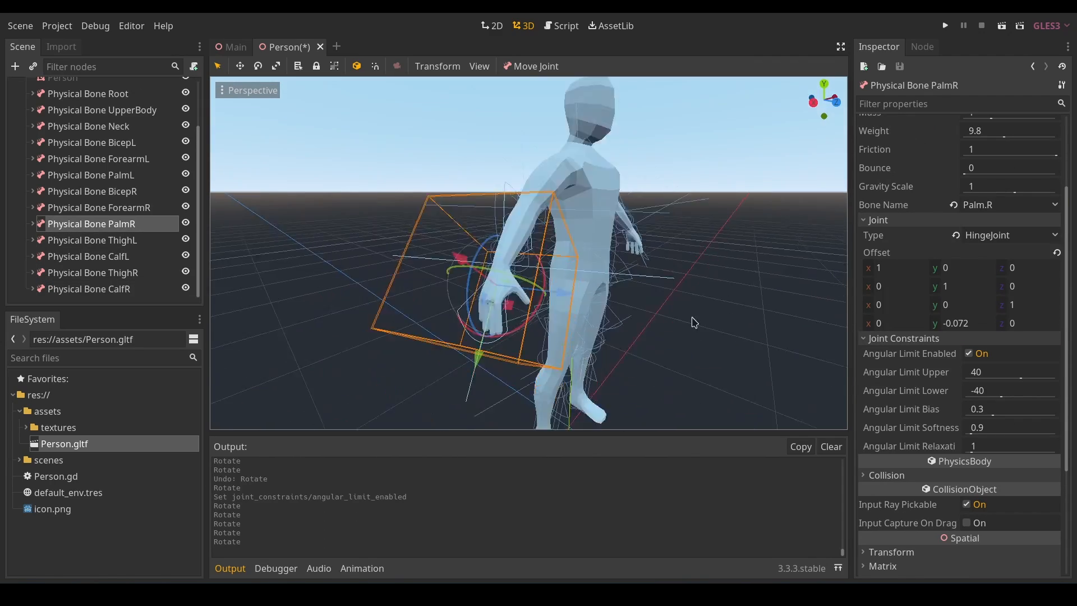
{"action": "left_click", "coordinate": [92, 191]}
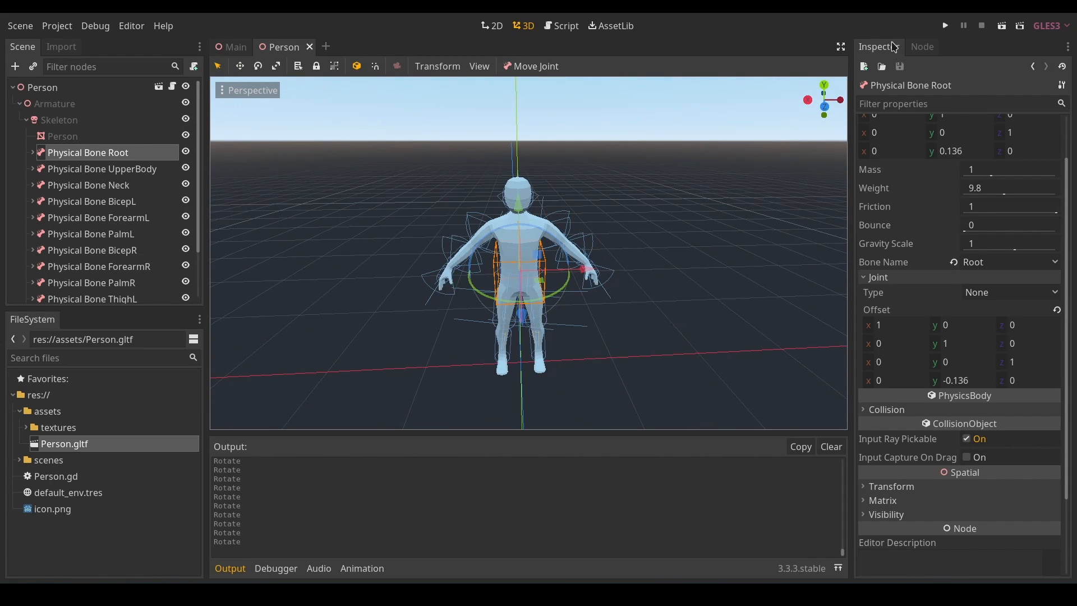
Run the Main scene to watch the ragdoll collapse onto the floor, then stop it
{"action": "left_click", "coordinate": [234, 48]}
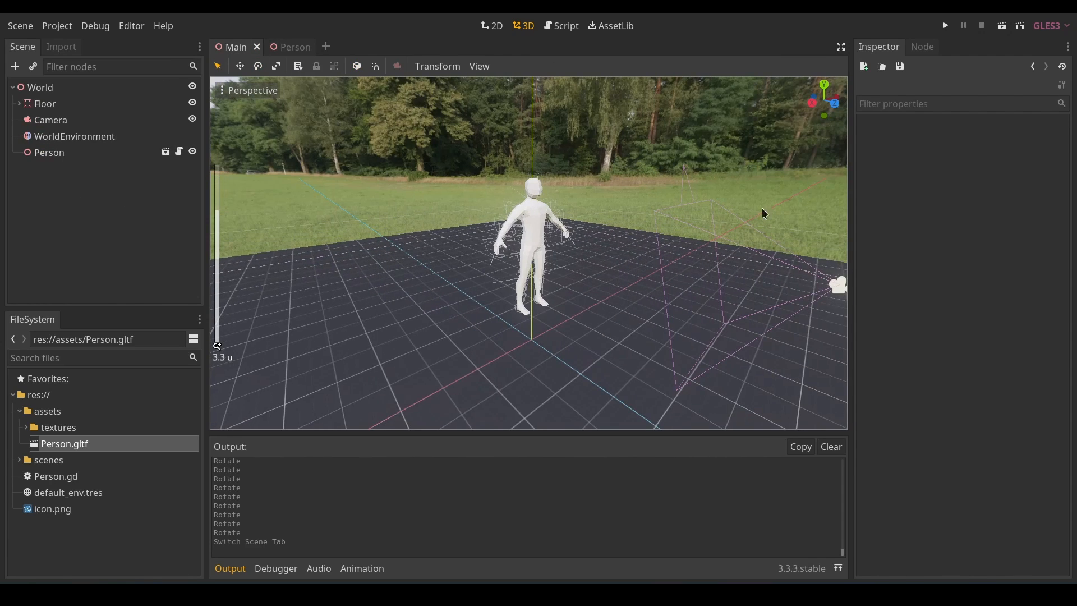
{"action": "left_click", "coordinate": [944, 26]}
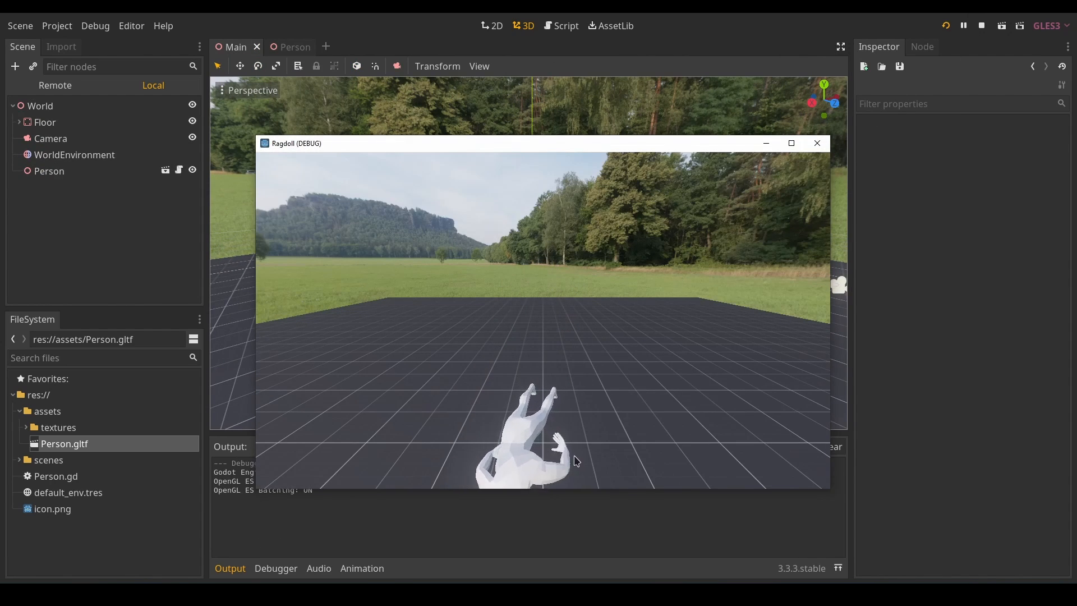
{"action": "left_click", "coordinate": [817, 142]}
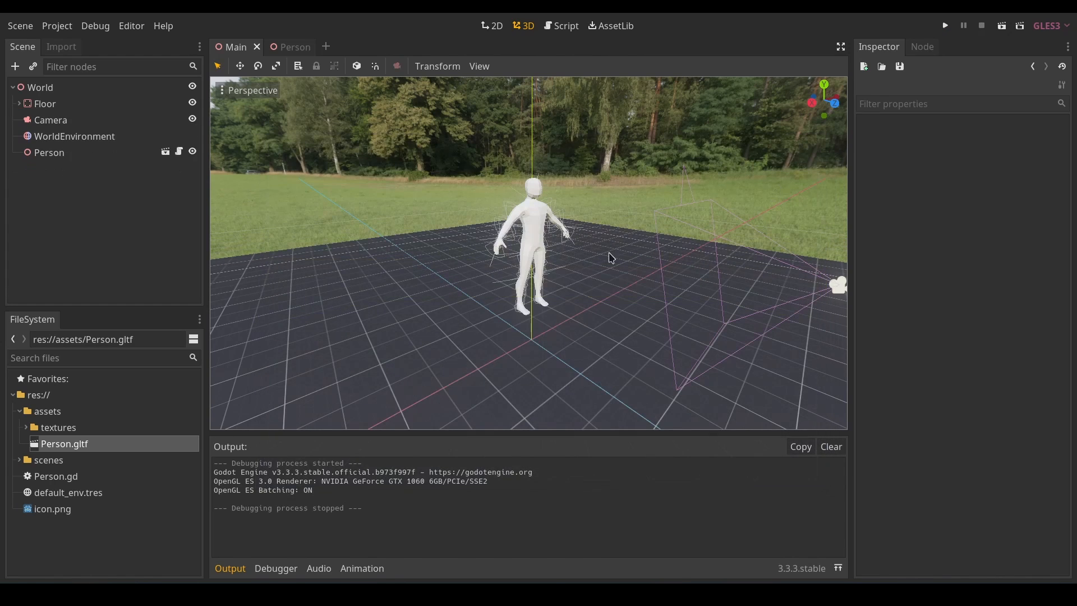
Select the Person instance, run Main again and close the Ragdoll debug window
{"action": "left_click", "coordinate": [50, 152]}
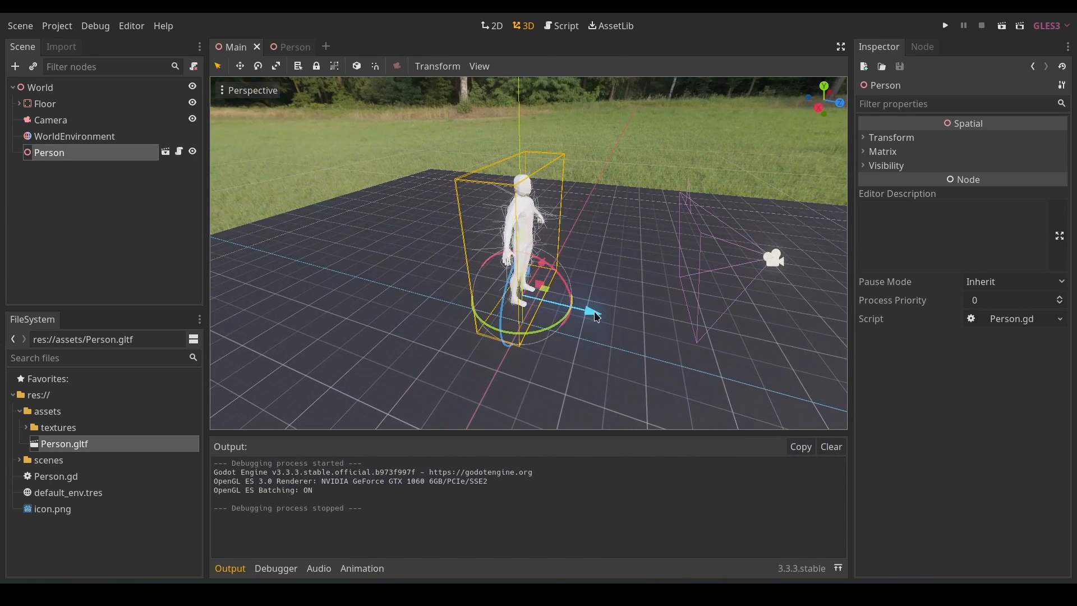
{"action": "left_click", "coordinate": [944, 26]}
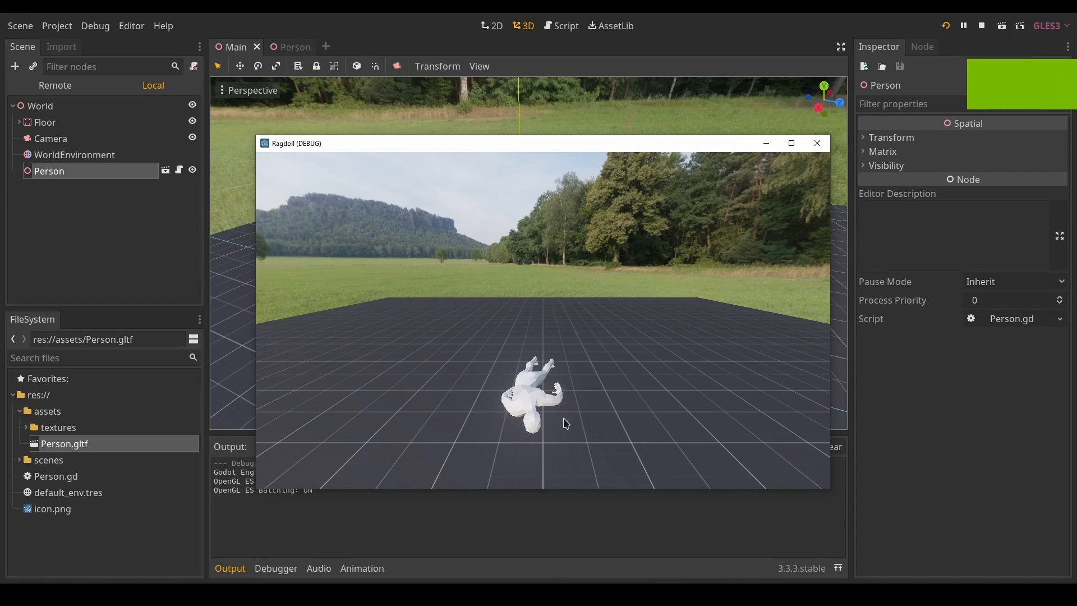
{"action": "mouse_move", "coordinate": [817, 143]}
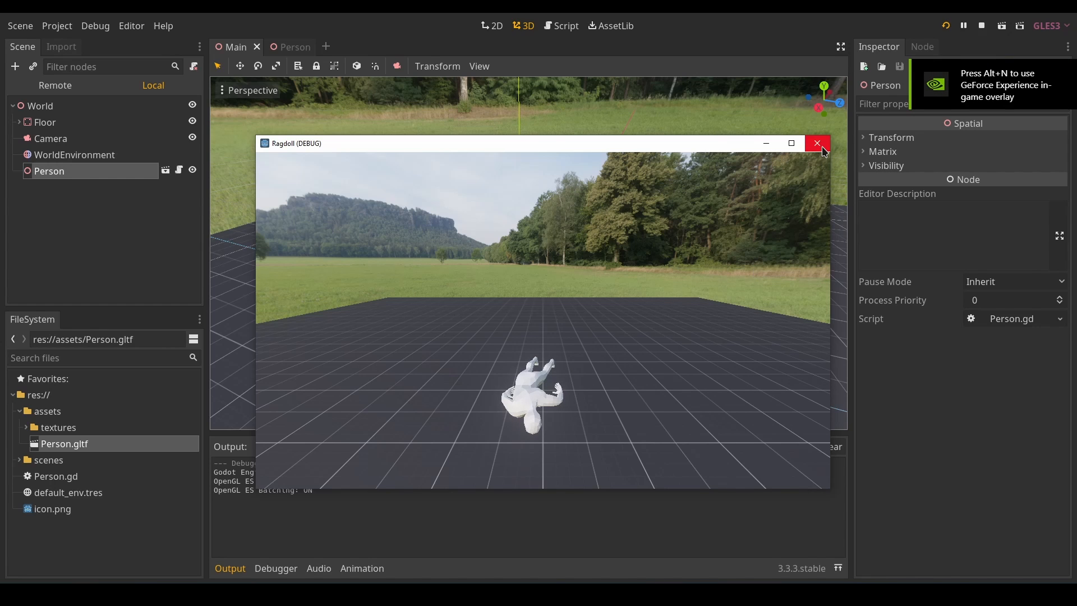
{"action": "left_click", "coordinate": [817, 142]}
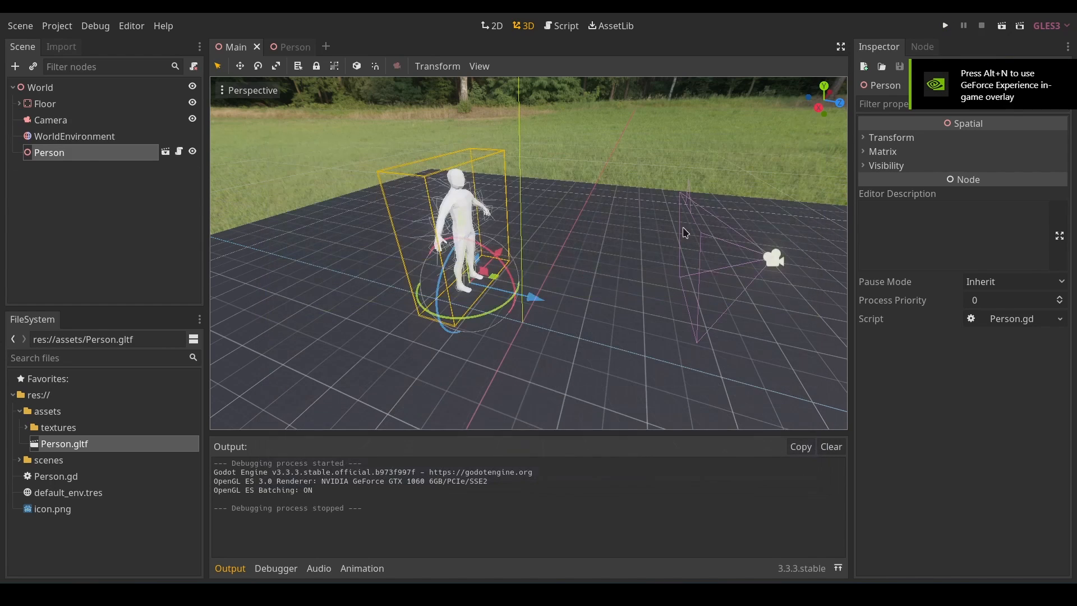